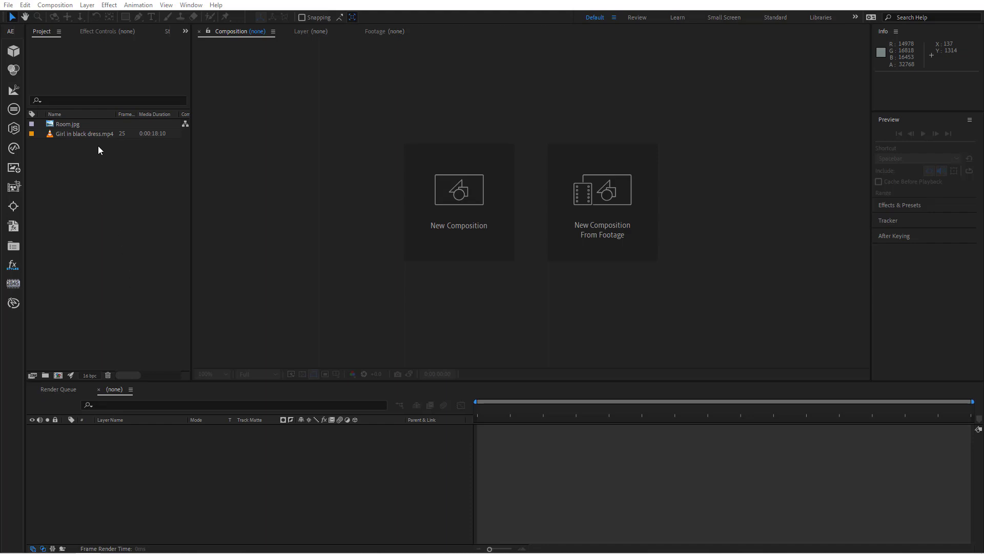
Step: Make a comp from the dancer clip and trim it from about 18 to 8 seconds
{"action": "left_click", "coordinate": [82, 133]}
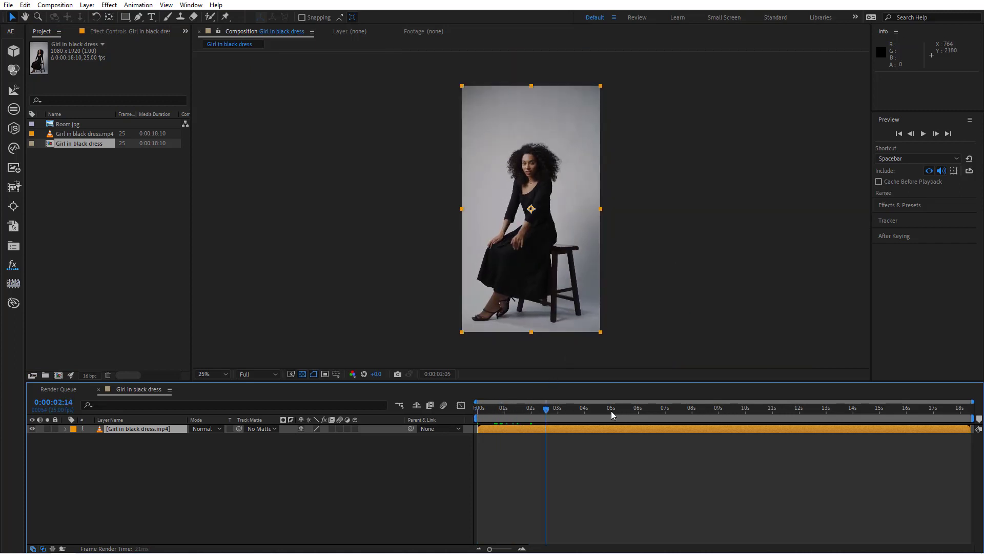
{"action": "left_click", "coordinate": [766, 408]}
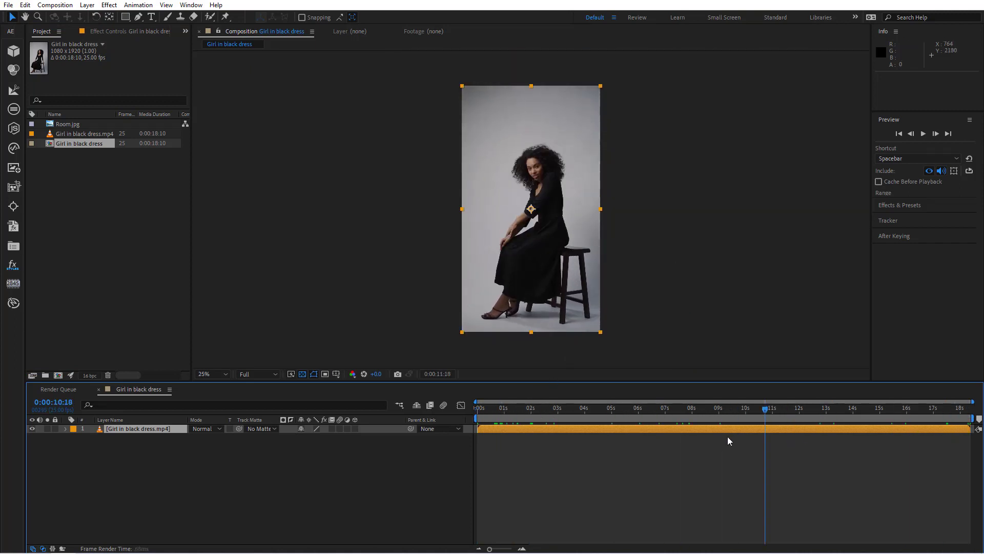
{"action": "left_click", "coordinate": [693, 408]}
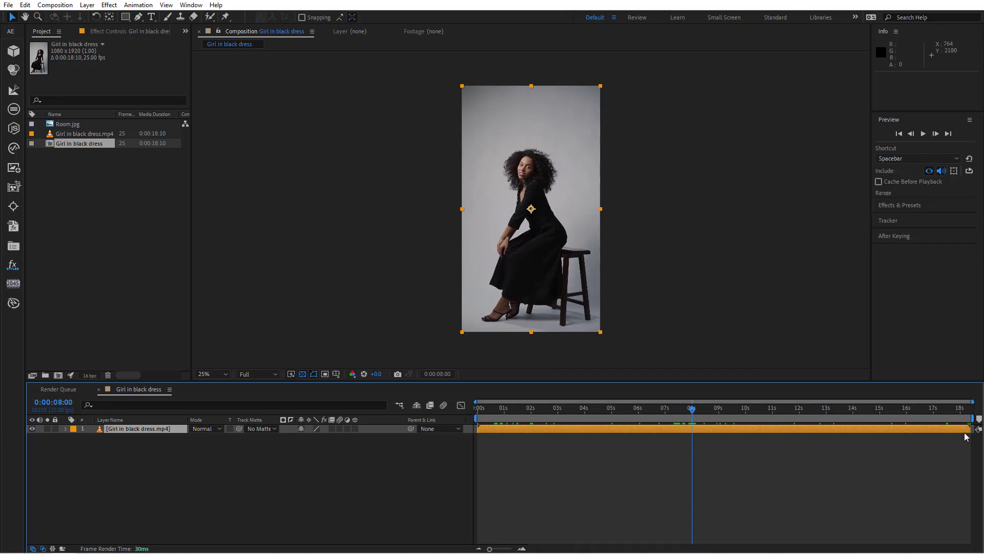
{"action": "left_click_drag", "start_coordinate": [966, 411], "coordinate": [691, 411]}
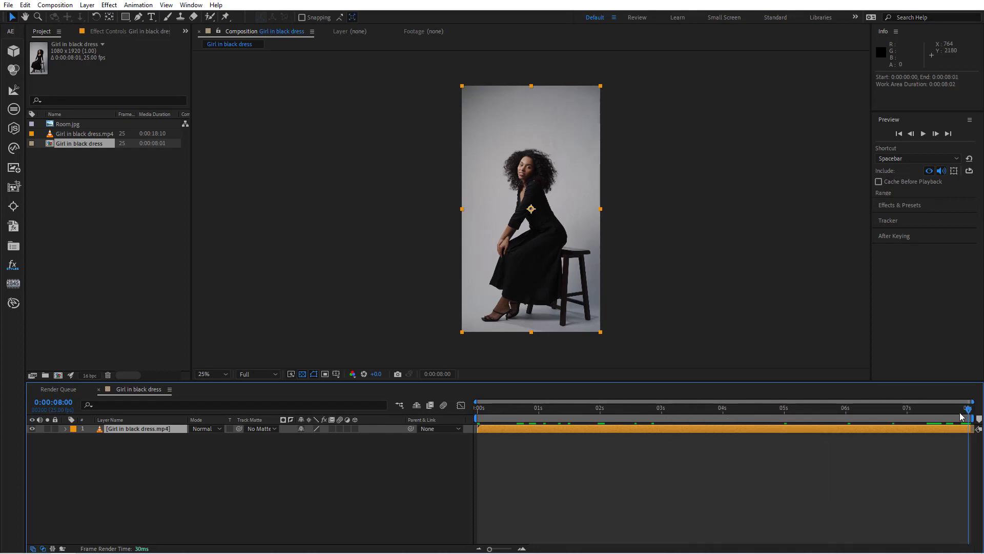
{"action": "left_click", "coordinate": [583, 408]}
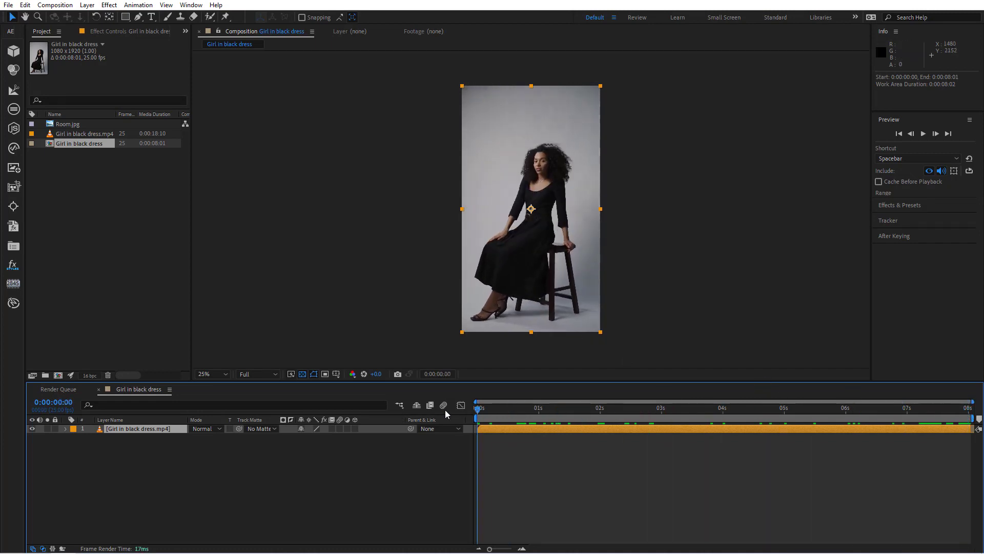
Step: Start Stabilize Motion with Rotation, placing Track Point 1 on the seat edge and Track Point 2 on a leg's foot
{"action": "left_click", "coordinate": [212, 375]}
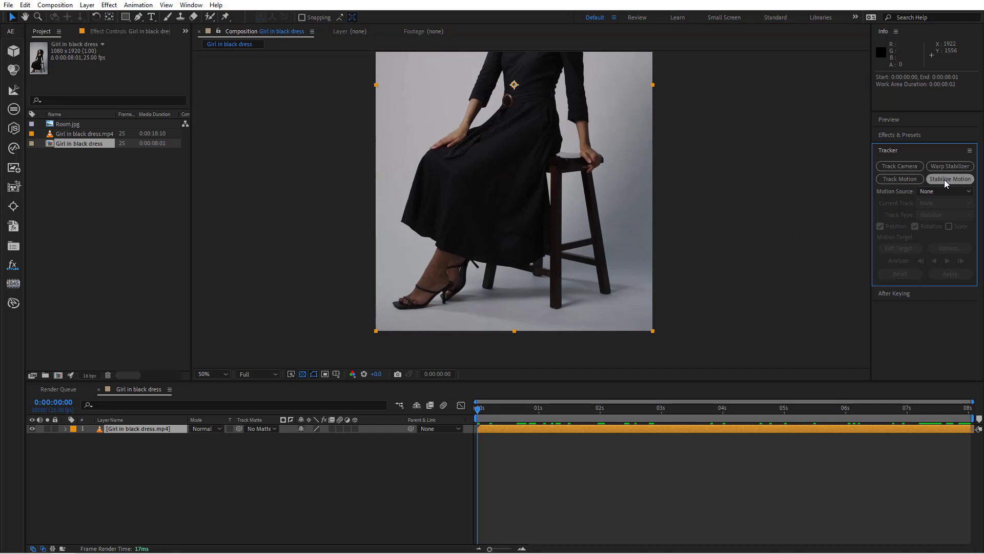
{"action": "left_click", "coordinate": [950, 179]}
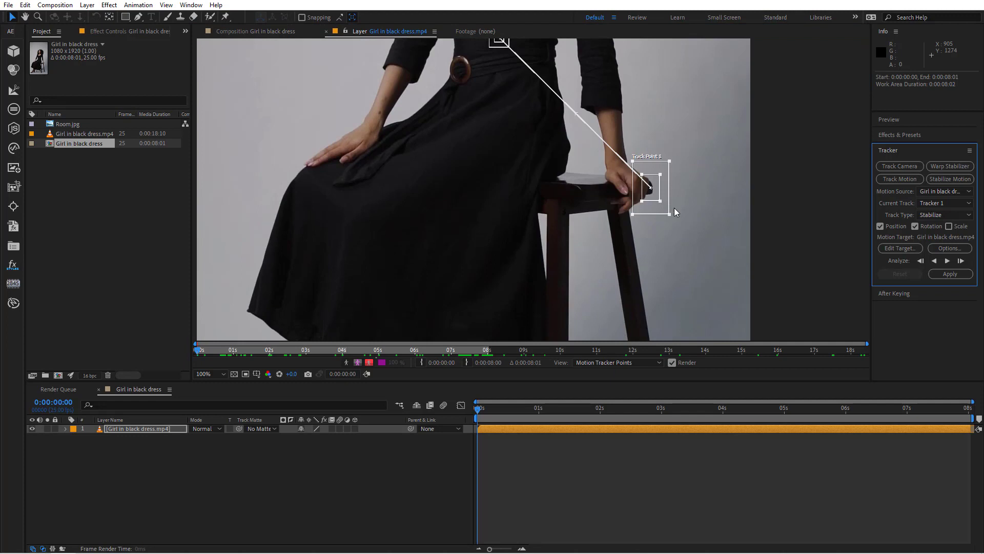
{"action": "left_click", "coordinate": [203, 373]}
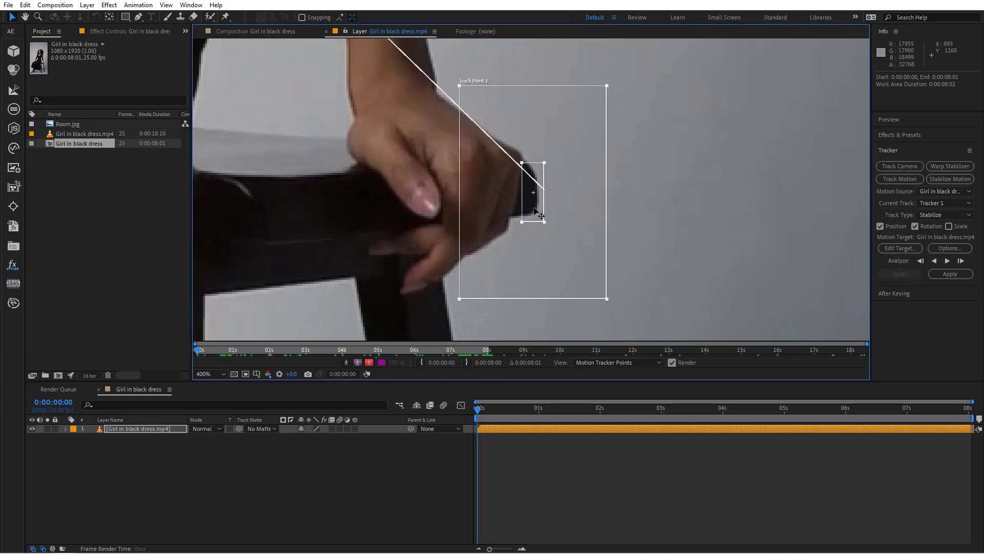
{"action": "left_click_drag", "start_coordinate": [542, 217], "coordinate": [584, 263]}
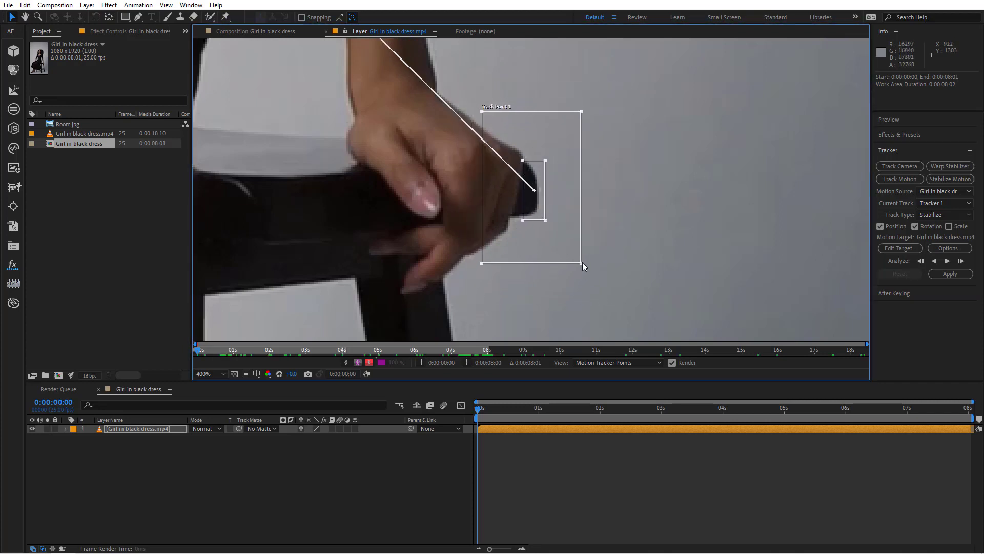
{"action": "left_click_drag", "start_coordinate": [580, 264], "coordinate": [563, 248]}
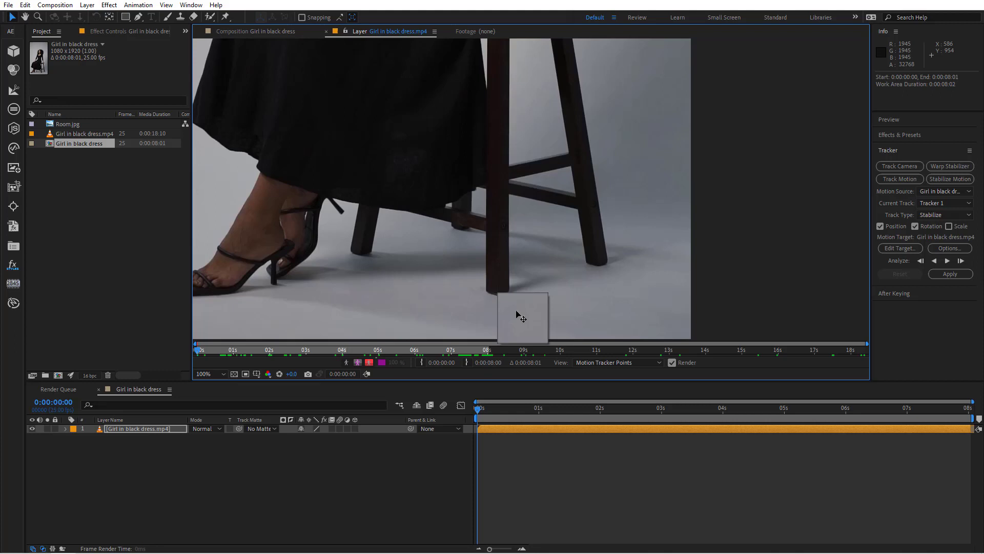
{"action": "left_click_drag", "start_coordinate": [522, 319], "coordinate": [498, 295]}
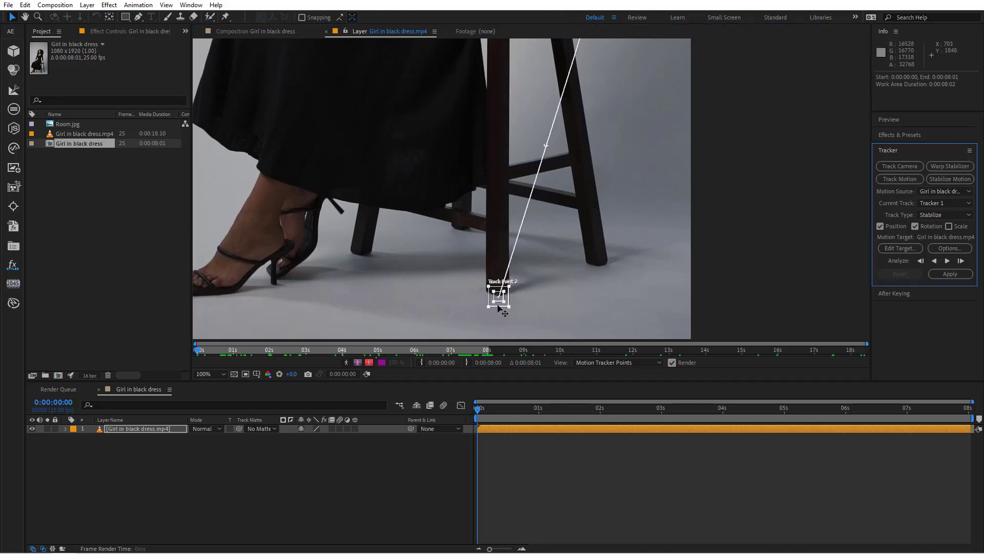
{"action": "left_click", "coordinate": [221, 373]}
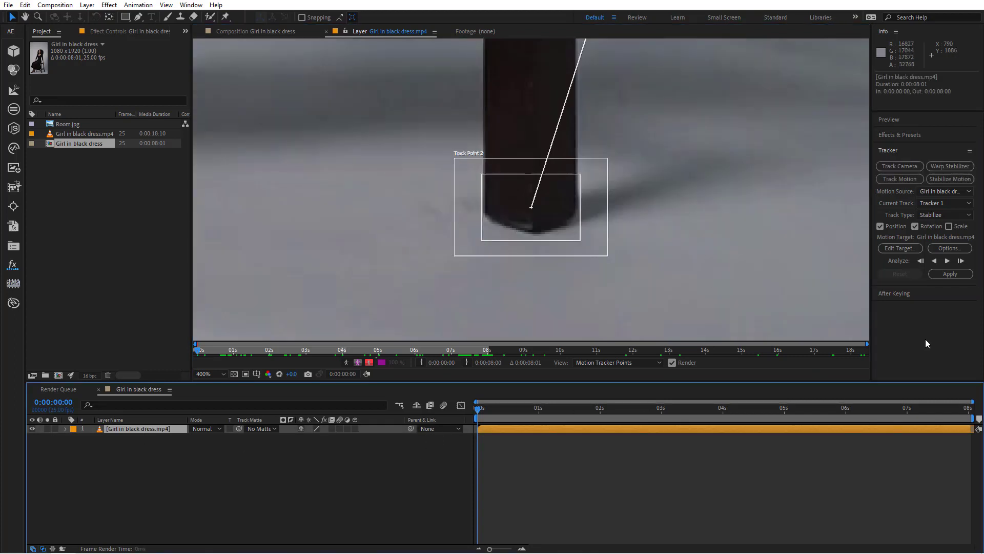
Step: Analyze both stool track points forward through the clip
{"action": "left_click", "coordinate": [947, 260]}
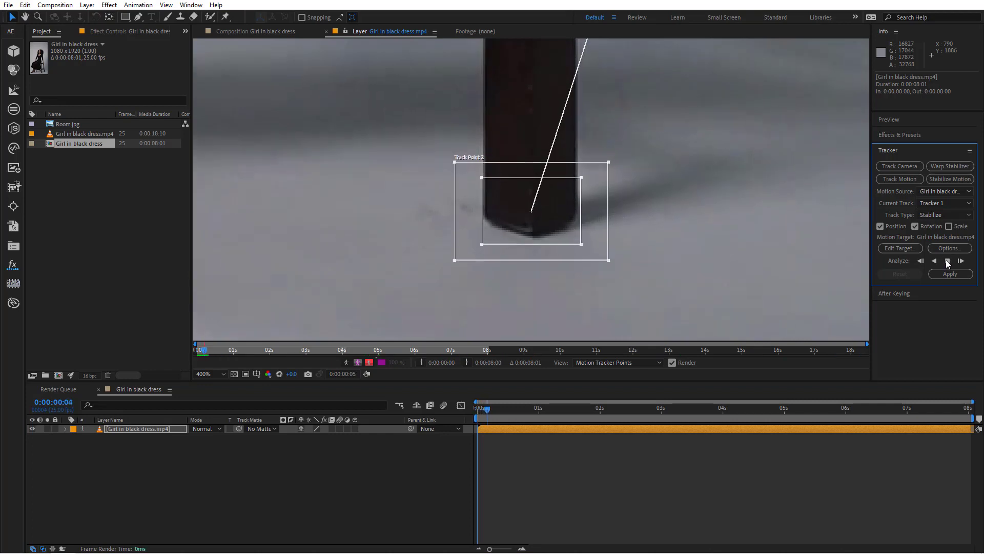
{"action": "left_click", "coordinate": [959, 260]}
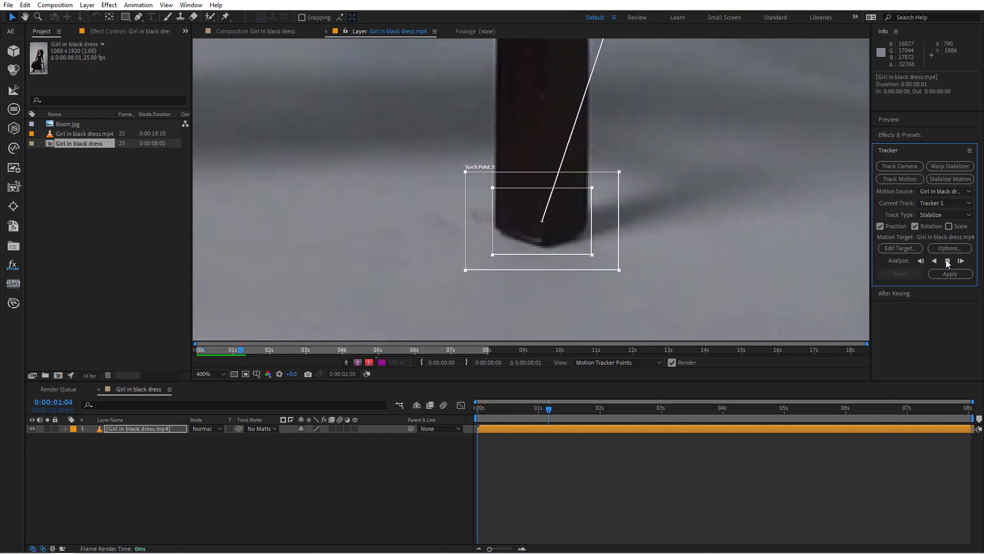
{"action": "left_click", "coordinate": [961, 260]}
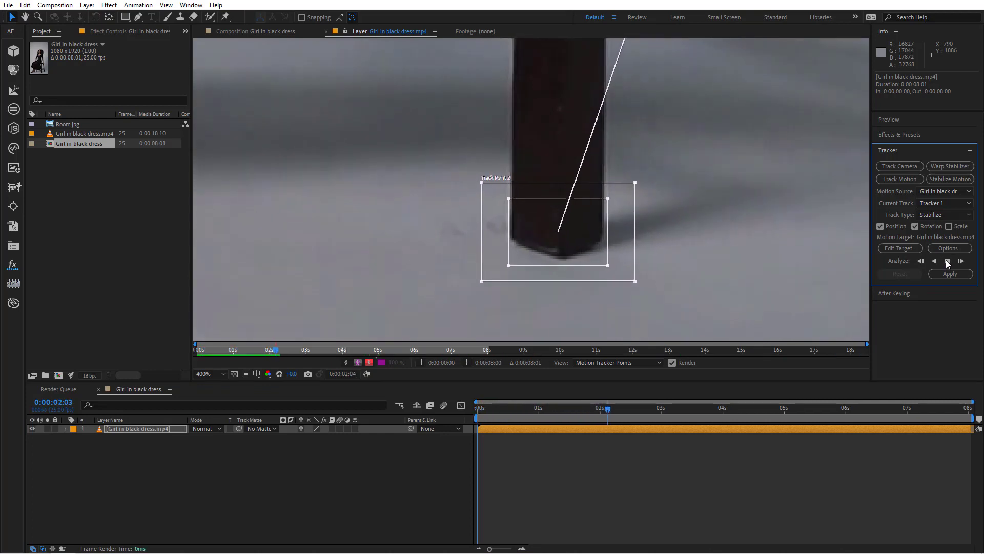
{"action": "left_click", "coordinate": [947, 261]}
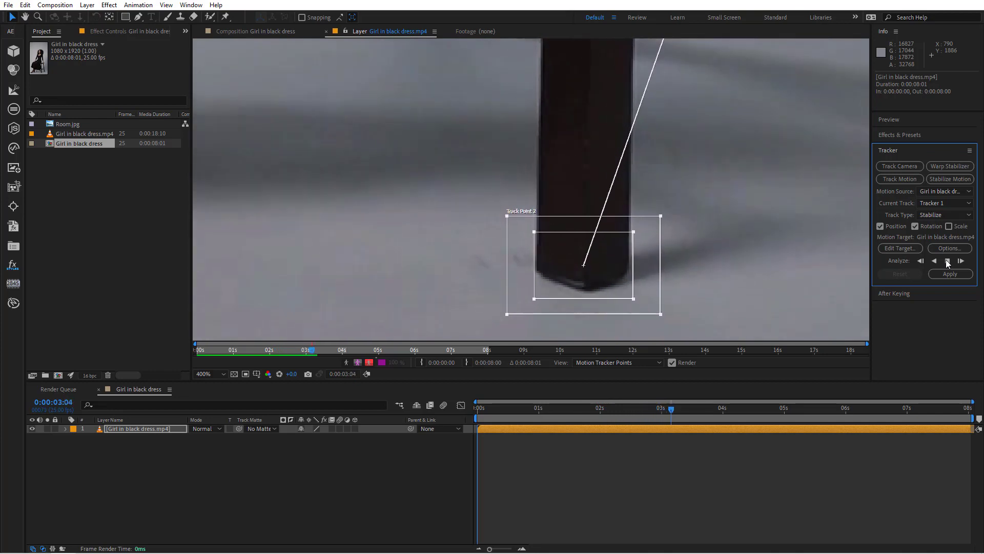
{"action": "left_click", "coordinate": [947, 260]}
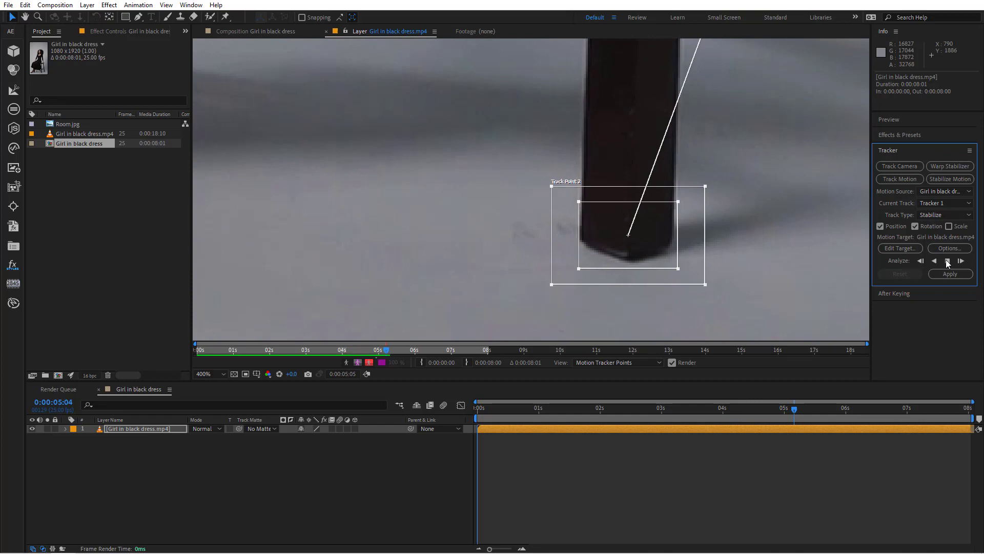
{"action": "left_click", "coordinate": [948, 261]}
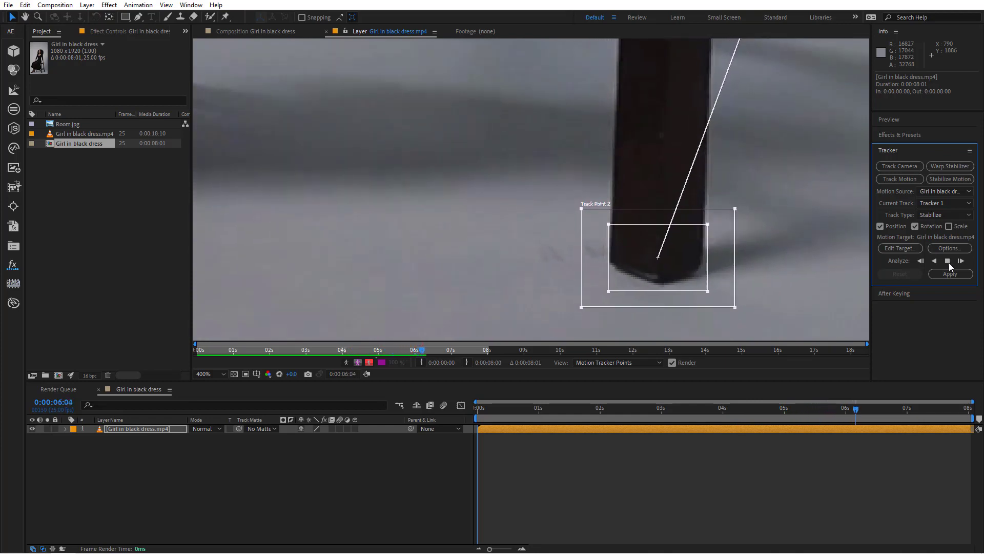
{"action": "left_click", "coordinate": [960, 260]}
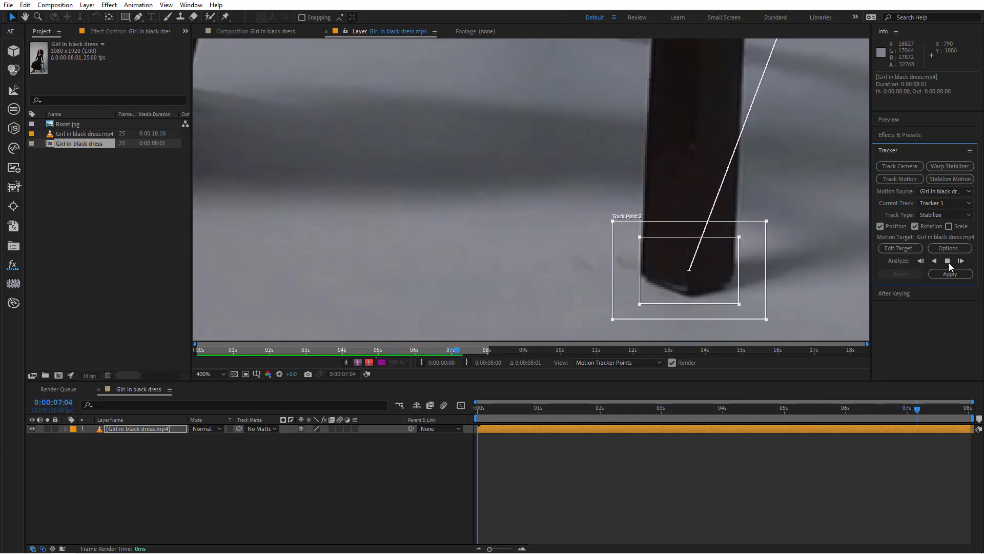
{"action": "left_click", "coordinate": [961, 261]}
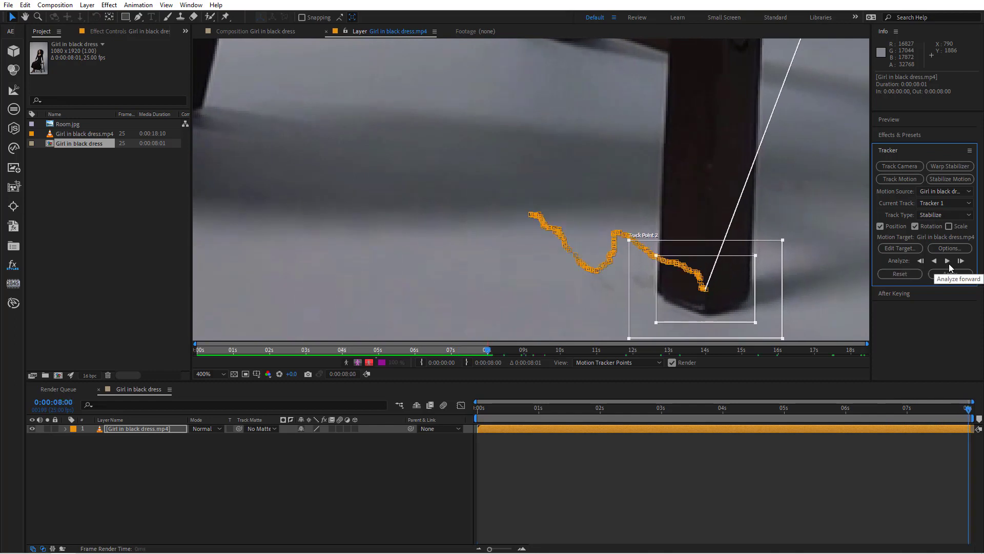
Step: Return to the clip start and apply the tracking data in X and Y
{"action": "left_click", "coordinate": [959, 260]}
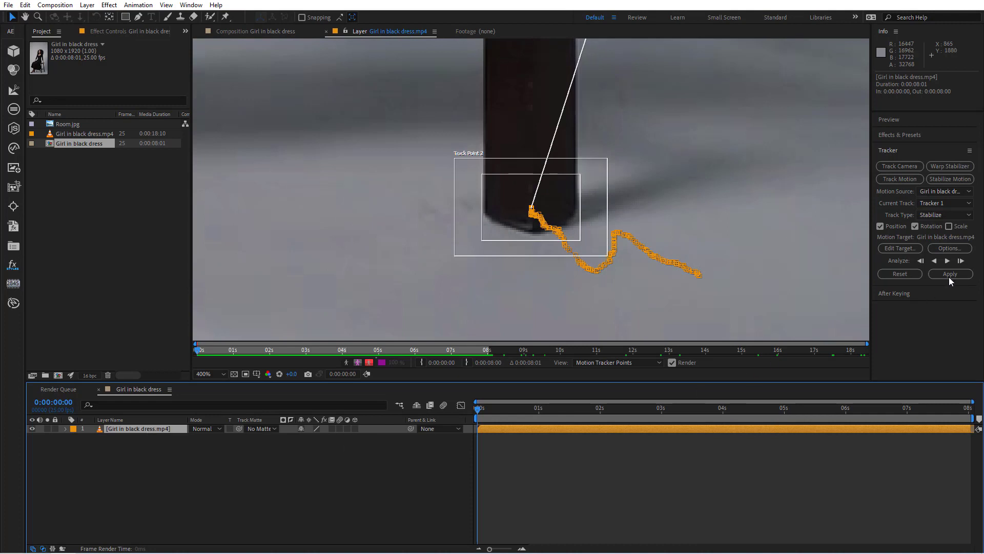
{"action": "left_click", "coordinate": [950, 274]}
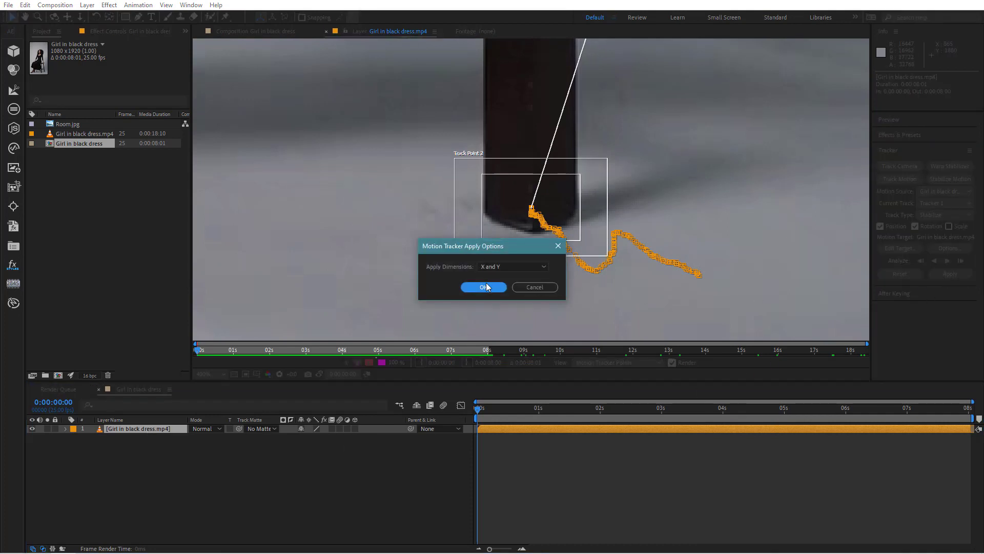
{"action": "left_click", "coordinate": [483, 287]}
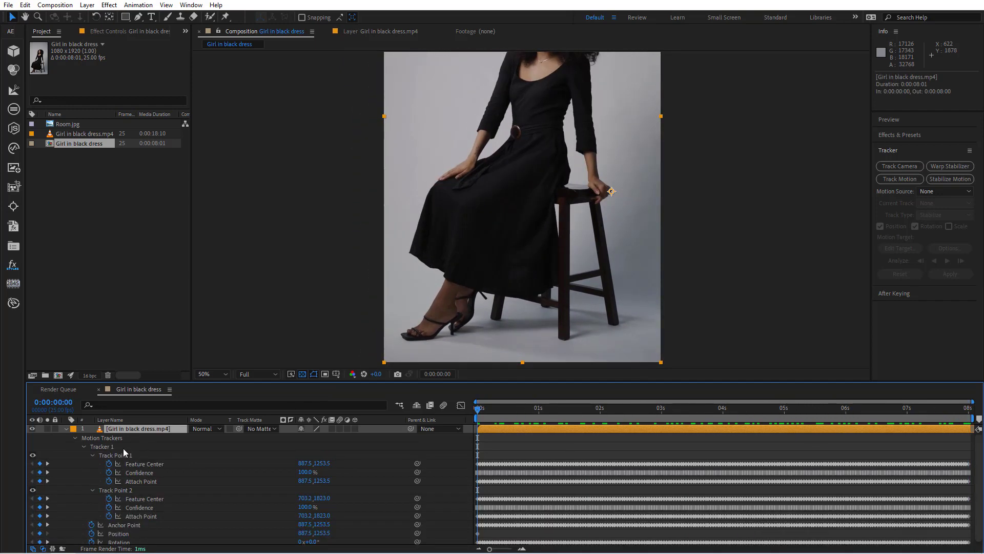
Step: Pre-compose the stabilized footage layer into 'Girl in black dress Comp'
{"action": "left_click", "coordinate": [101, 446]}
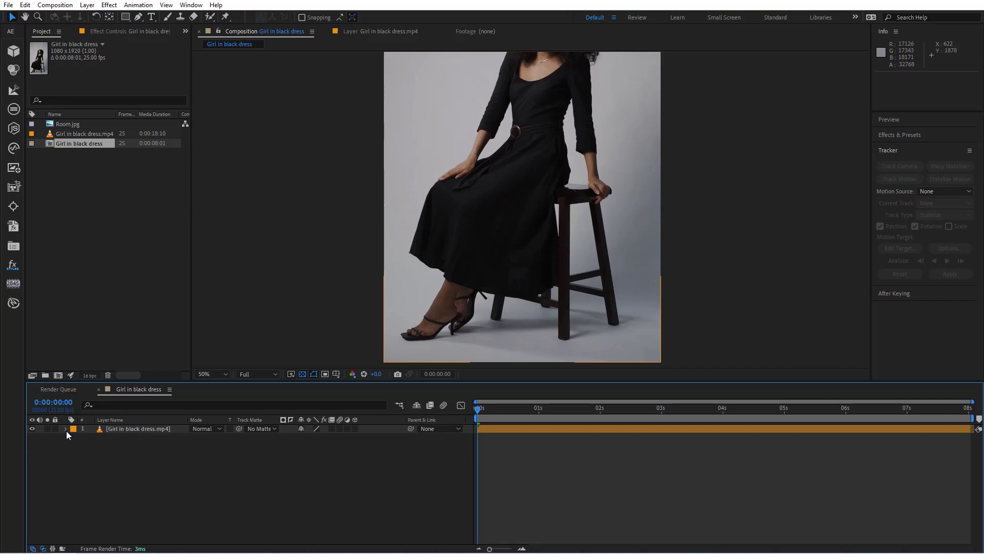
{"action": "left_click", "coordinate": [137, 428]}
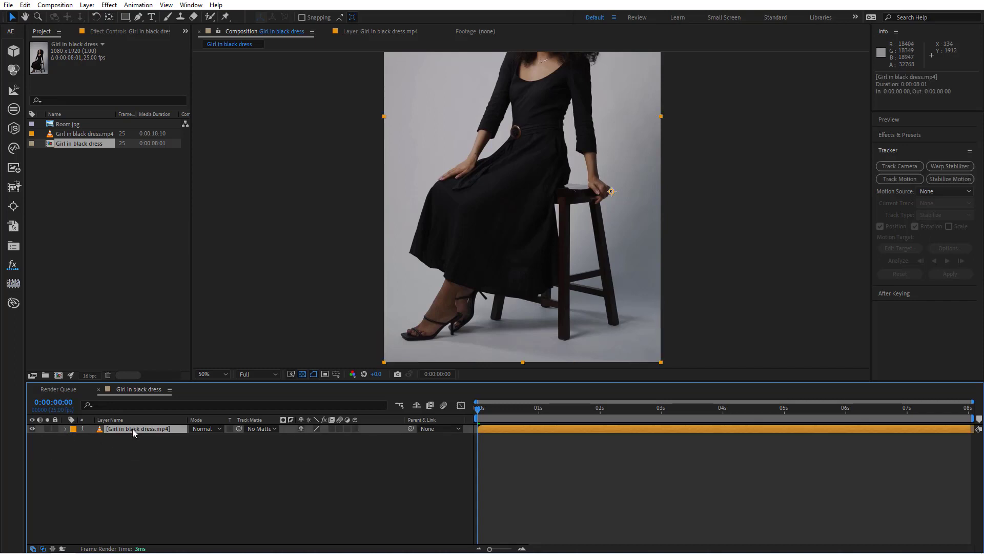
{"action": "left_click", "coordinate": [87, 4]}
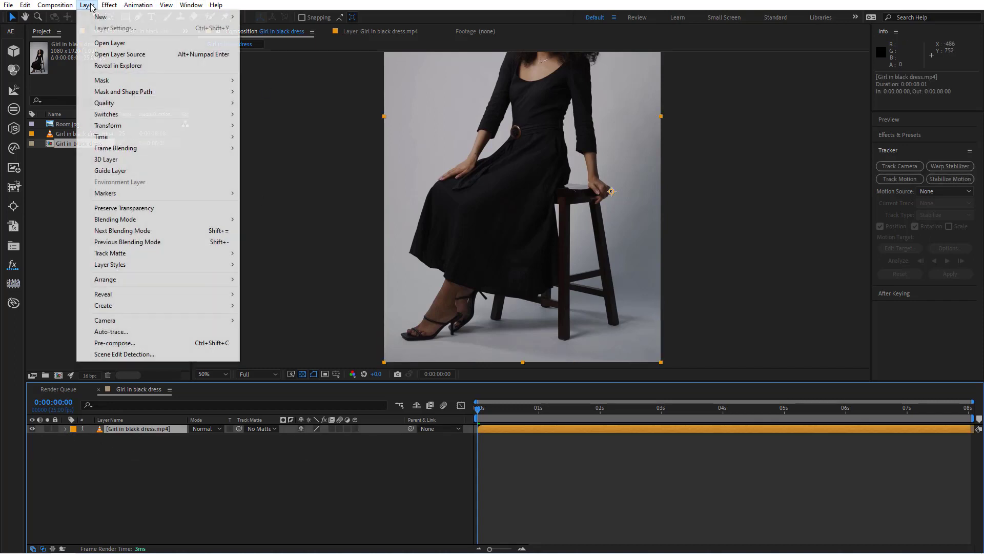
{"action": "left_click", "coordinate": [115, 343]}
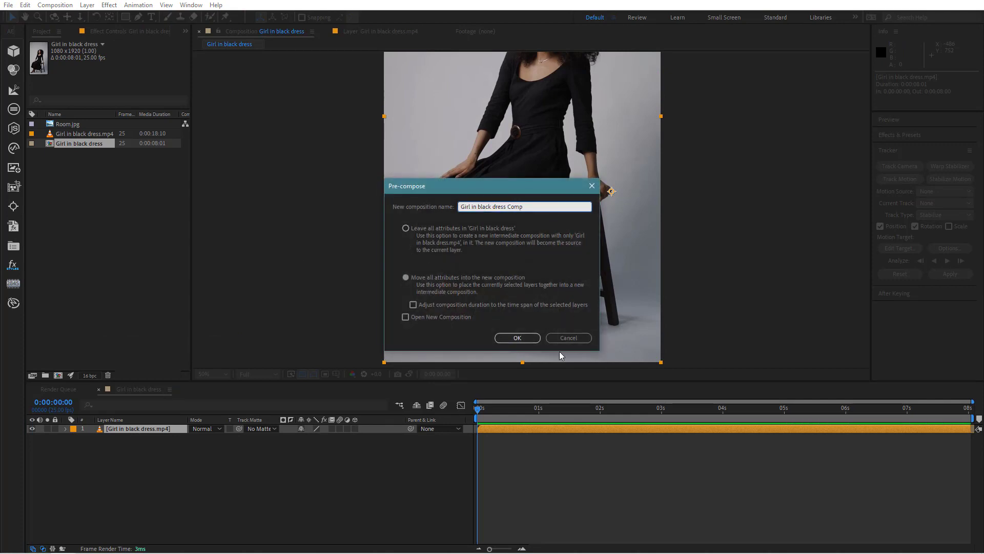
{"action": "left_click", "coordinate": [517, 337]}
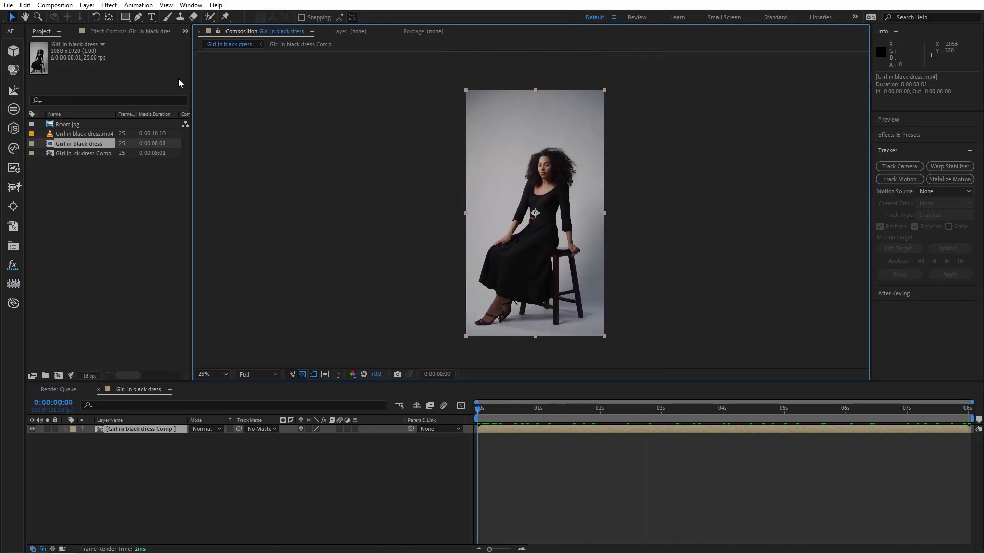
Step: Apply Color Range and sample the grey backdrop with its eyedropper to remove it
{"action": "left_click", "coordinate": [109, 5]}
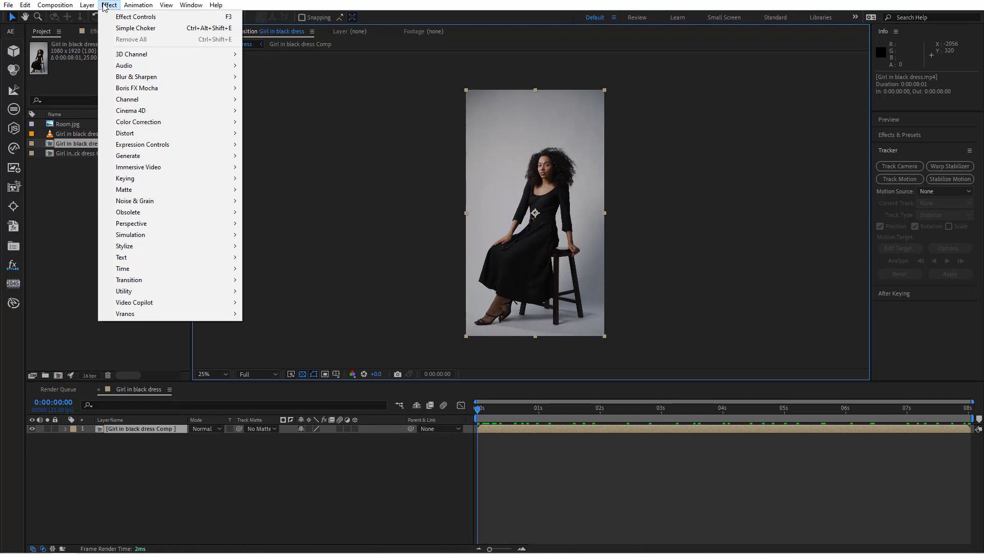
{"action": "mouse_move", "coordinate": [125, 179]}
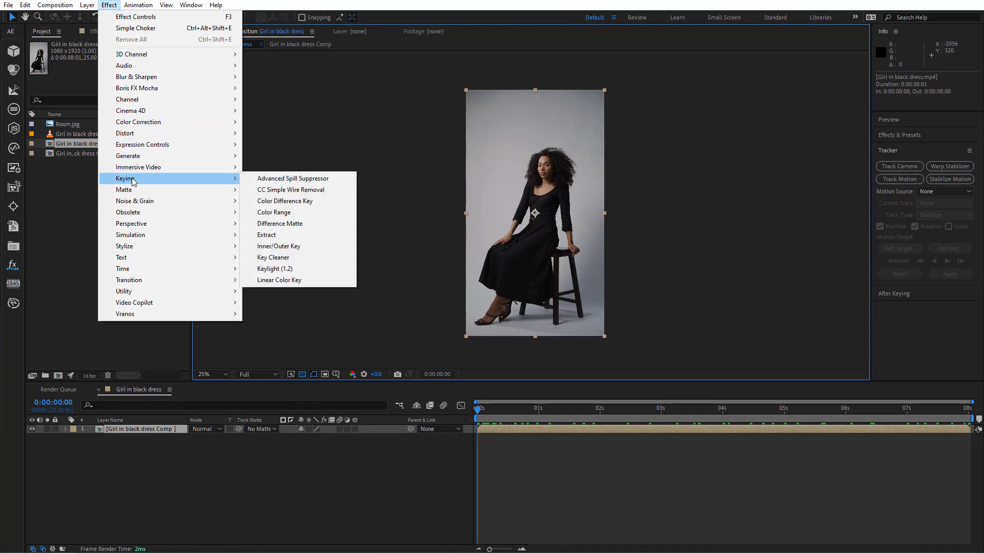
{"action": "left_click", "coordinate": [274, 212]}
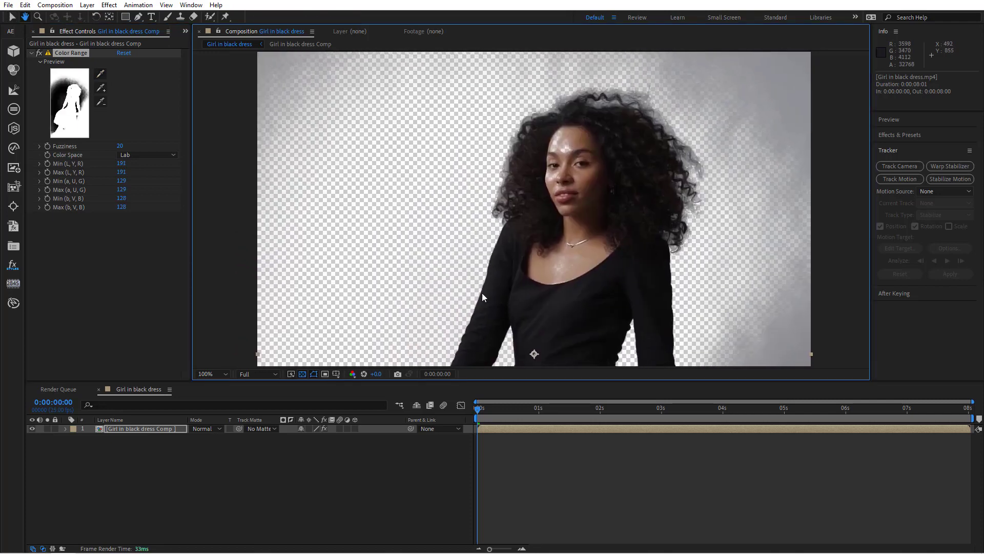
{"action": "left_click", "coordinate": [123, 146]}
{"action": "type", "text": "6"}
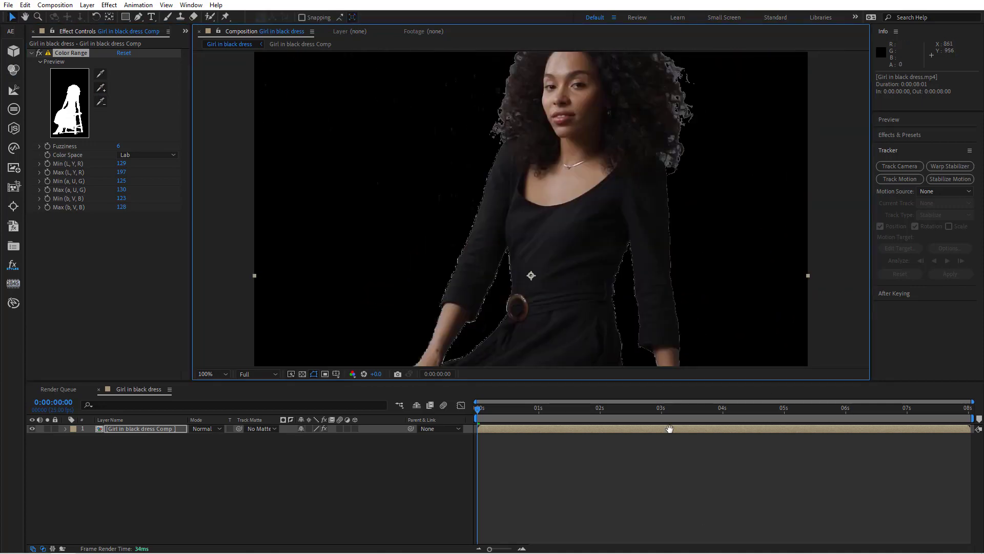
{"action": "left_click", "coordinate": [207, 374]}
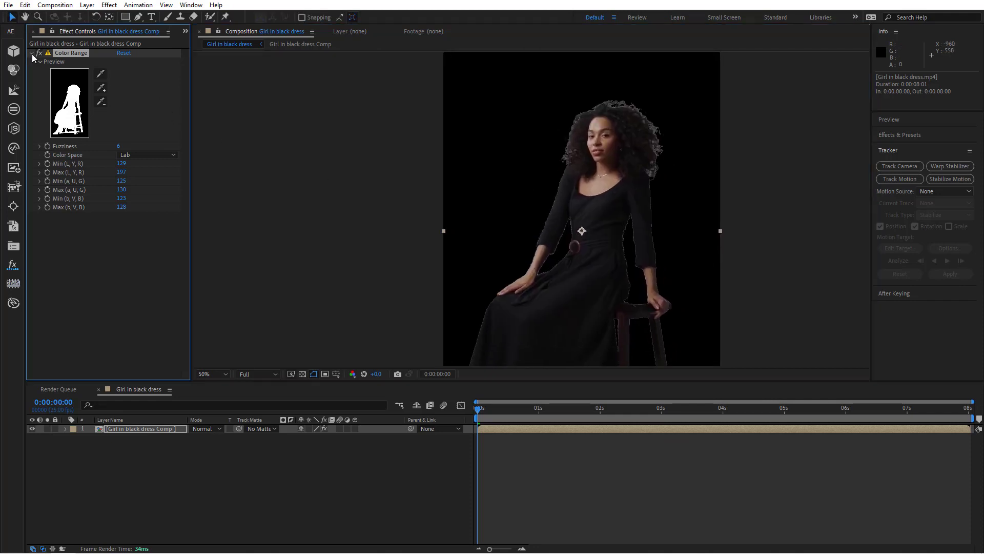
Step: Add Key Cleaner to the keyed girl layer with Alpha Contrast at 30%
{"action": "left_click", "coordinate": [109, 5]}
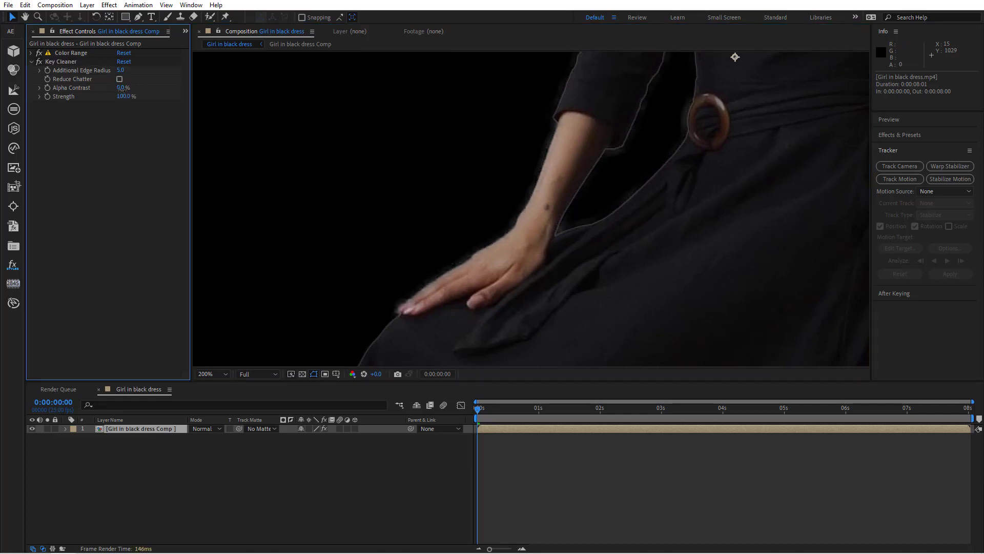
{"action": "left_click", "coordinate": [125, 87]}
{"action": "type", "text": "30"}
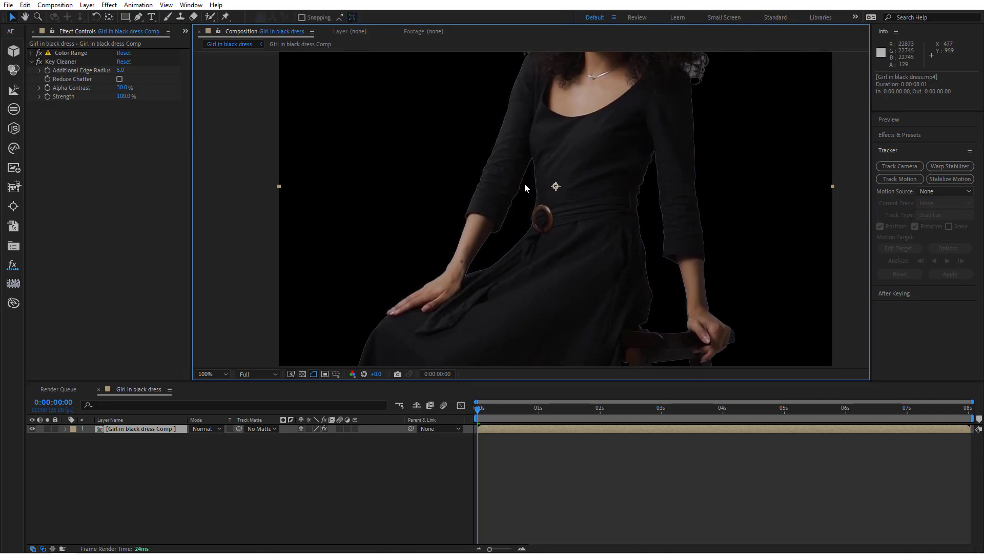
{"action": "left_click", "coordinate": [109, 5]}
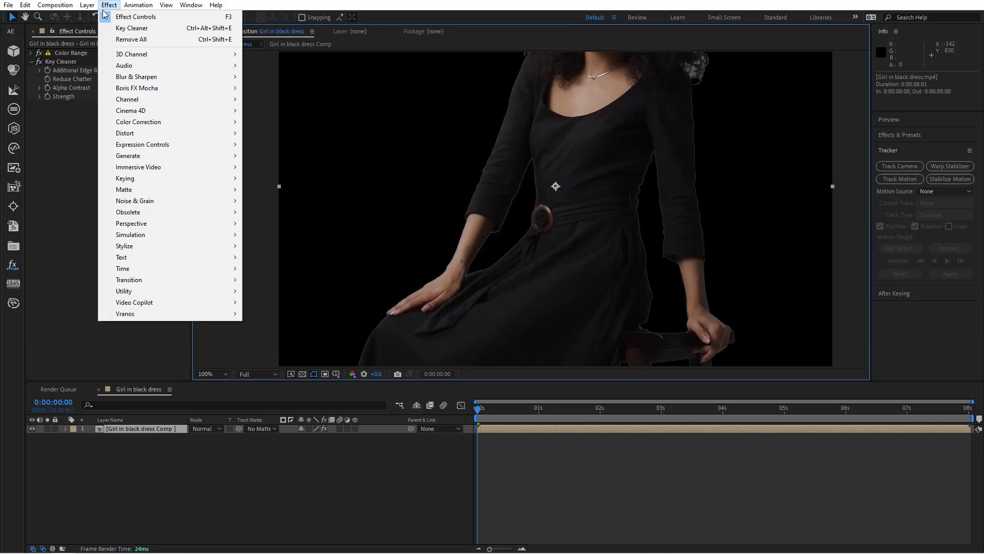
{"action": "mouse_move", "coordinate": [124, 189]}
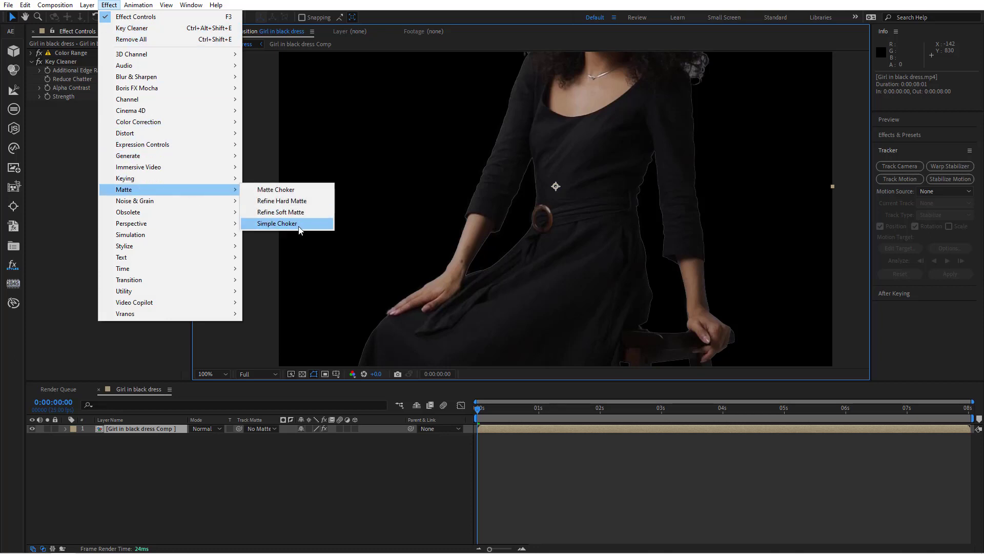
Step: Add Simple Choker with Choke Matte 1.00 and collapse the effect settings
{"action": "left_click", "coordinate": [277, 224]}
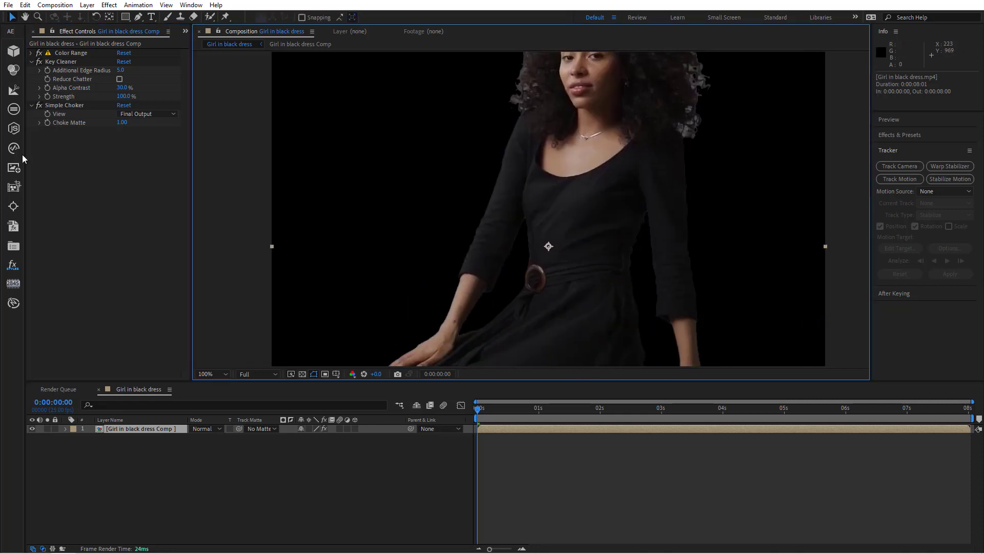
{"action": "left_click", "coordinate": [31, 105]}
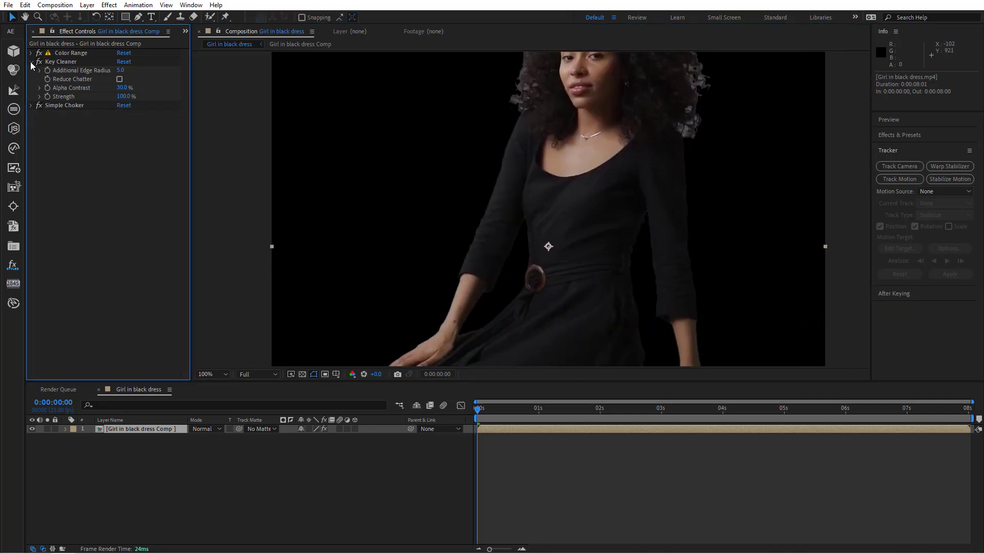
{"action": "left_click", "coordinate": [108, 5]}
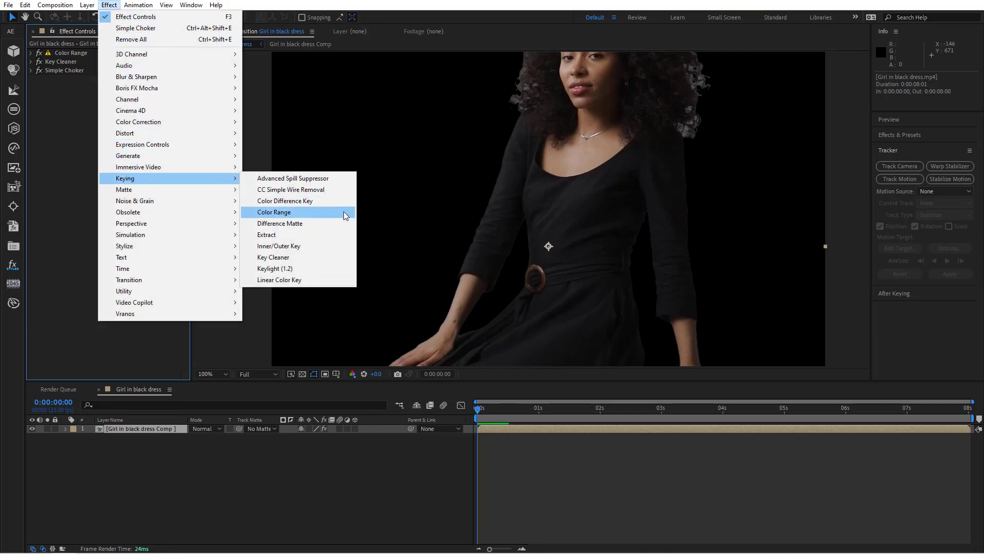
Step: Apply Effect > Keying > Color Range again to create 'Color Range 2'
{"action": "left_click", "coordinate": [274, 211]}
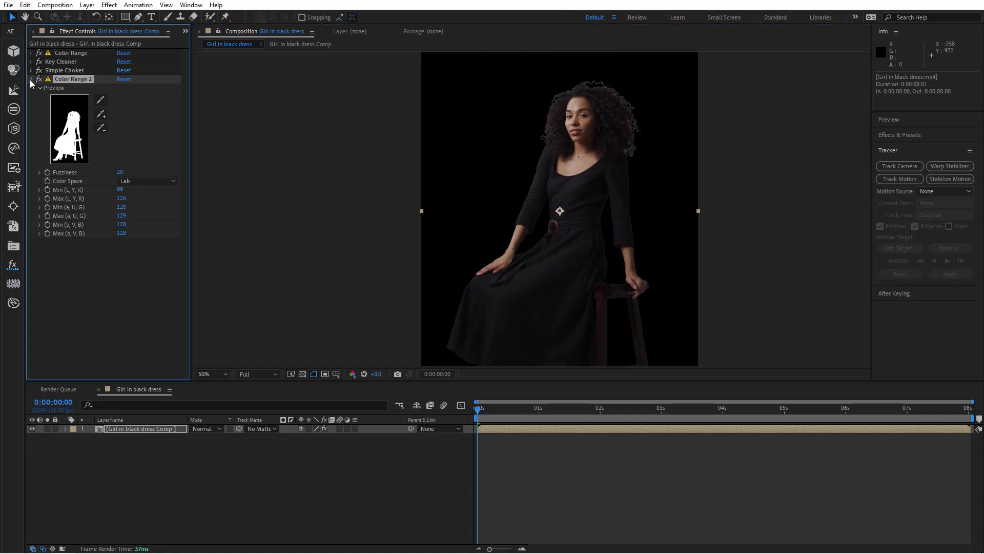
Step: Collapse Color Range 2 and return to the Project panel to fetch Room.jpg
{"action": "left_click", "coordinate": [198, 31]}
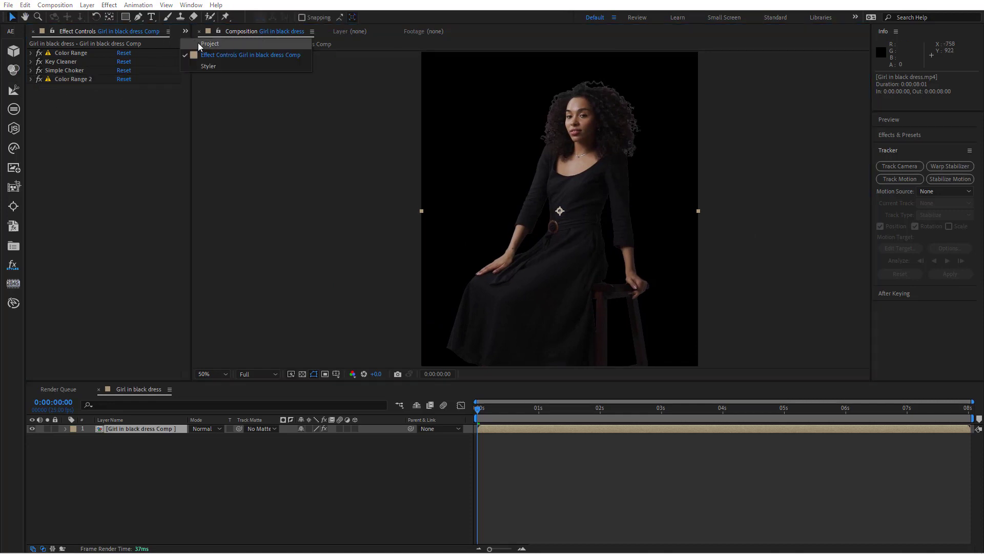
{"action": "left_click", "coordinate": [210, 43]}
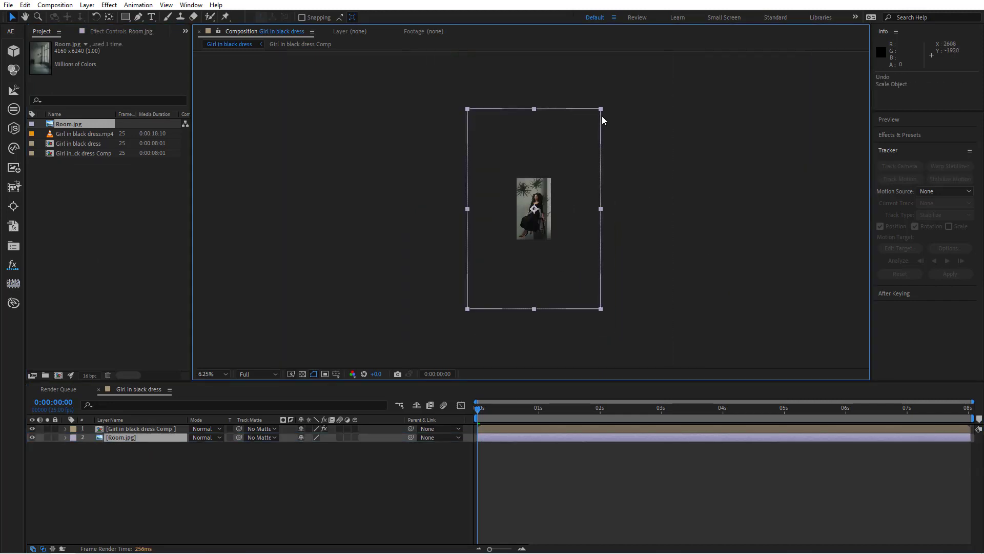
Step: Shrink the Room.jpg photo to fill the frame and open the After Keying panel
{"action": "left_click_drag", "start_coordinate": [601, 110], "coordinate": [561, 168]}
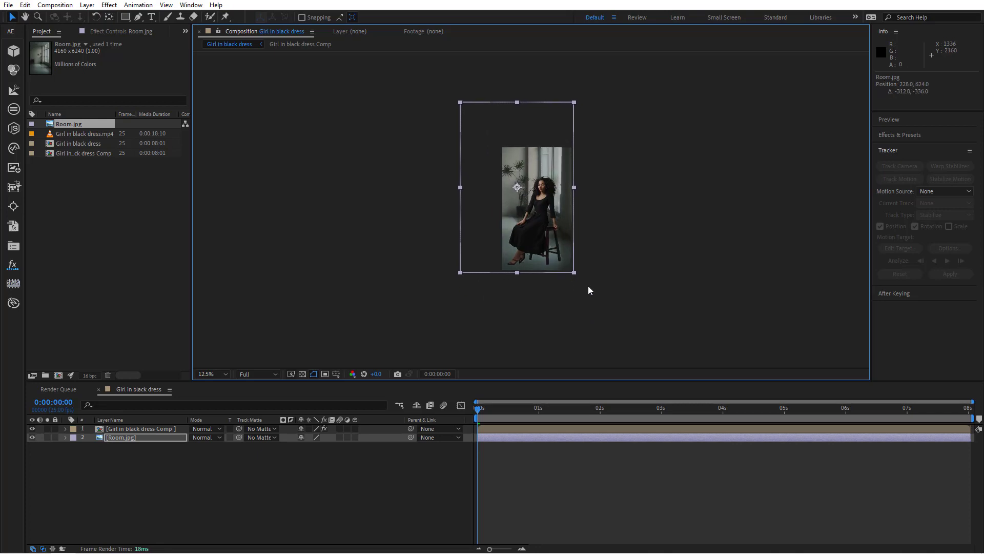
{"action": "left_click", "coordinate": [207, 374]}
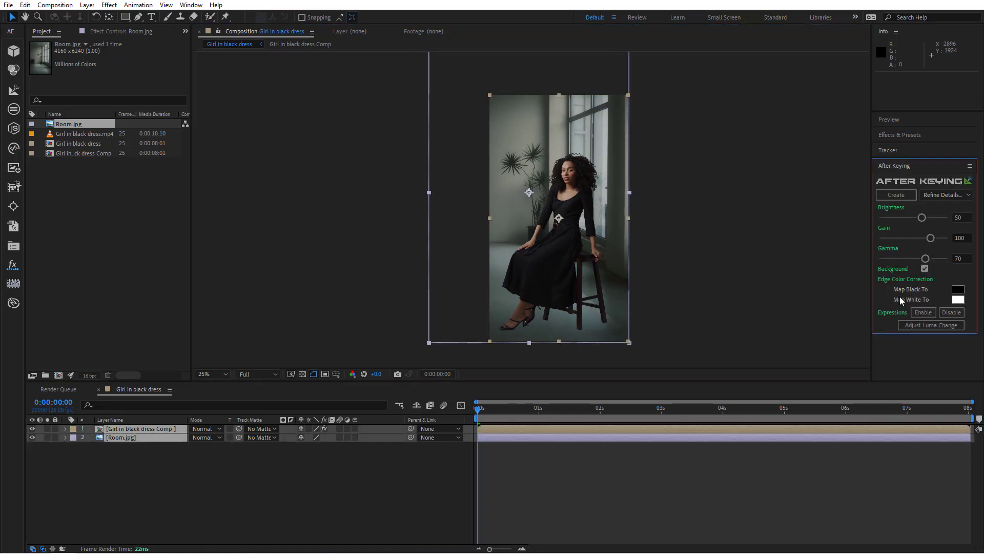
Step: Generate the Edge Details layer with After Keying and solo it to inspect
{"action": "left_click", "coordinate": [943, 194]}
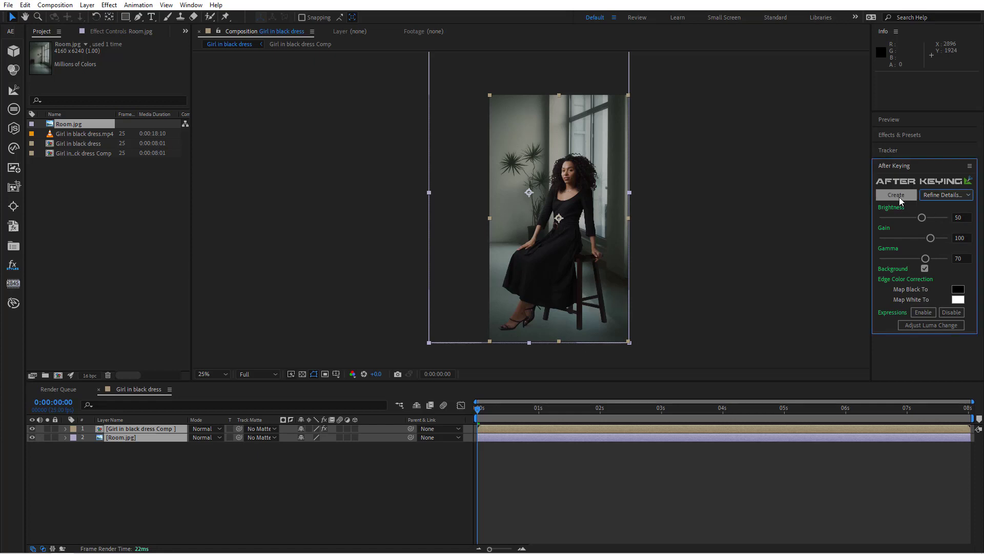
{"action": "left_click", "coordinate": [895, 195]}
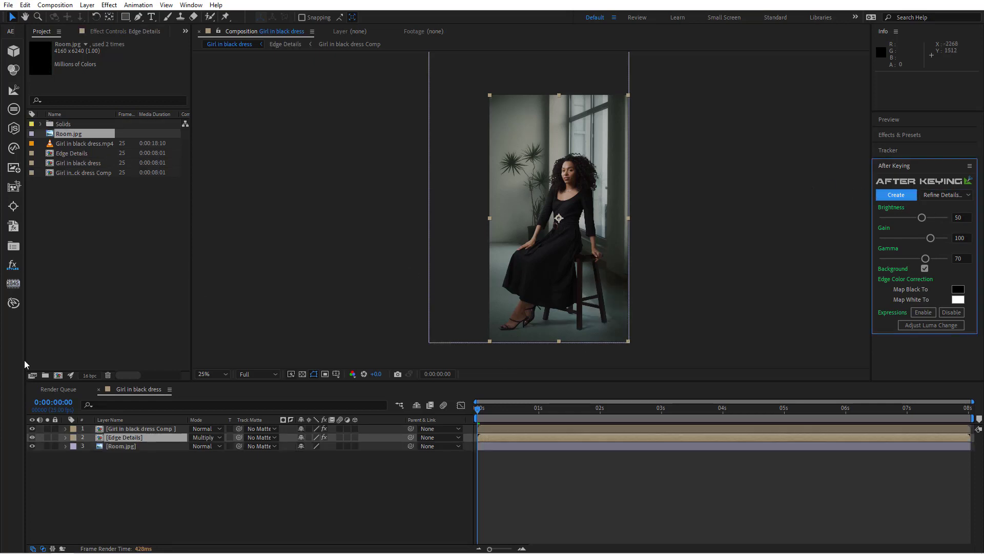
{"action": "left_click", "coordinate": [894, 195]}
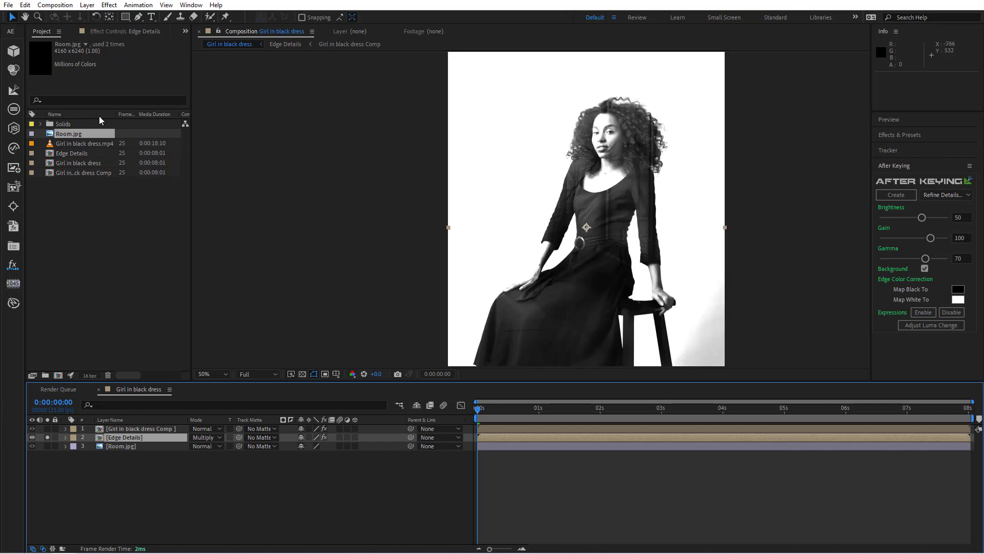
{"action": "left_click", "coordinate": [86, 31]}
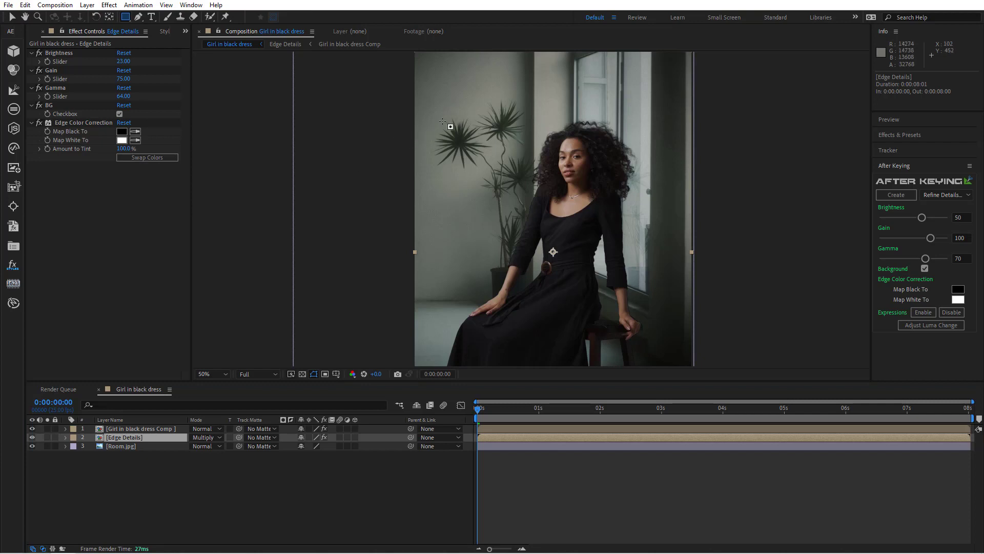
Step: Draw a rectangle mask around the girl's hair, then select the keyed girl layer
{"action": "left_click_drag", "start_coordinate": [449, 112], "coordinate": [537, 168]}
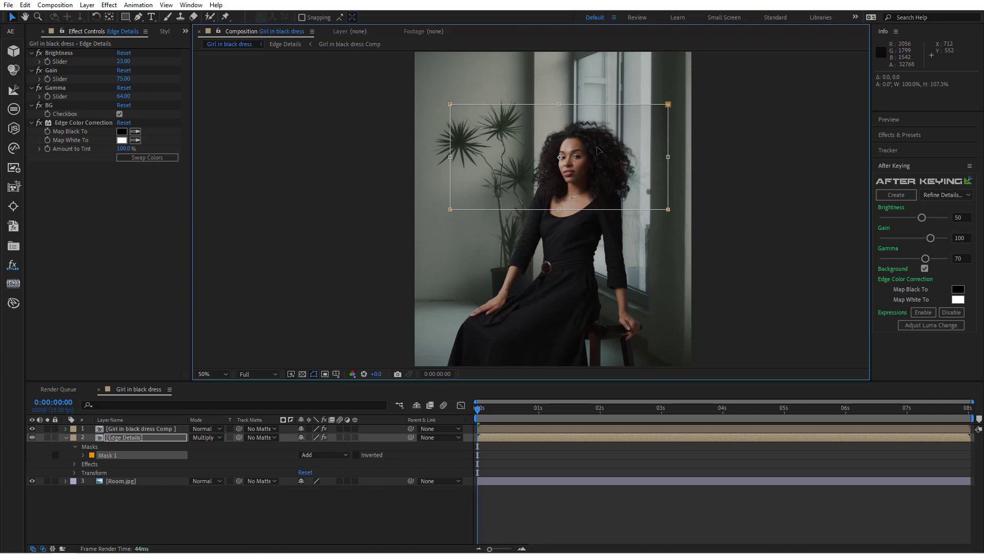
{"action": "left_click", "coordinate": [82, 454]}
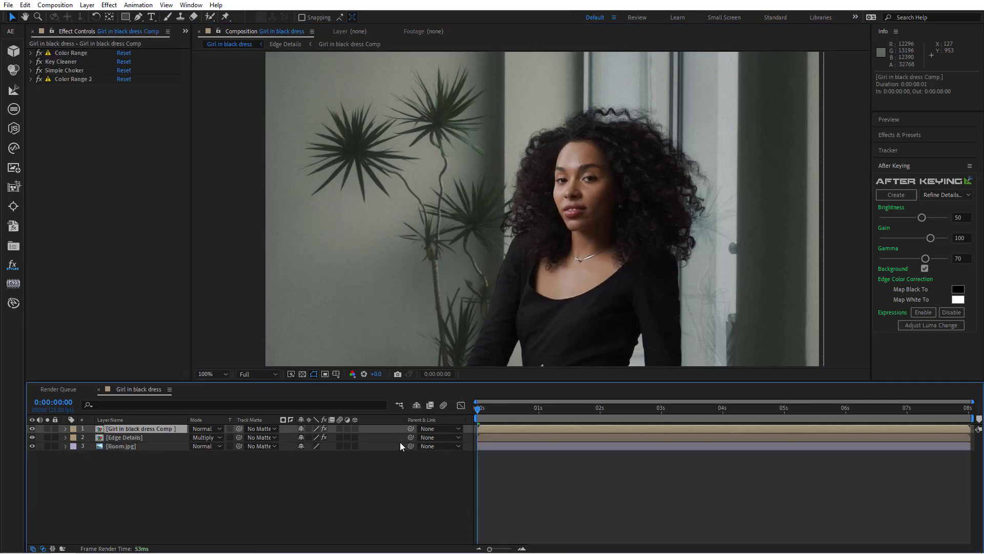
Step: Check a later frame, browse keying effects, and select Edge Details to show its mask
{"action": "left_click_drag", "start_coordinate": [477, 412], "coordinate": [548, 412]}
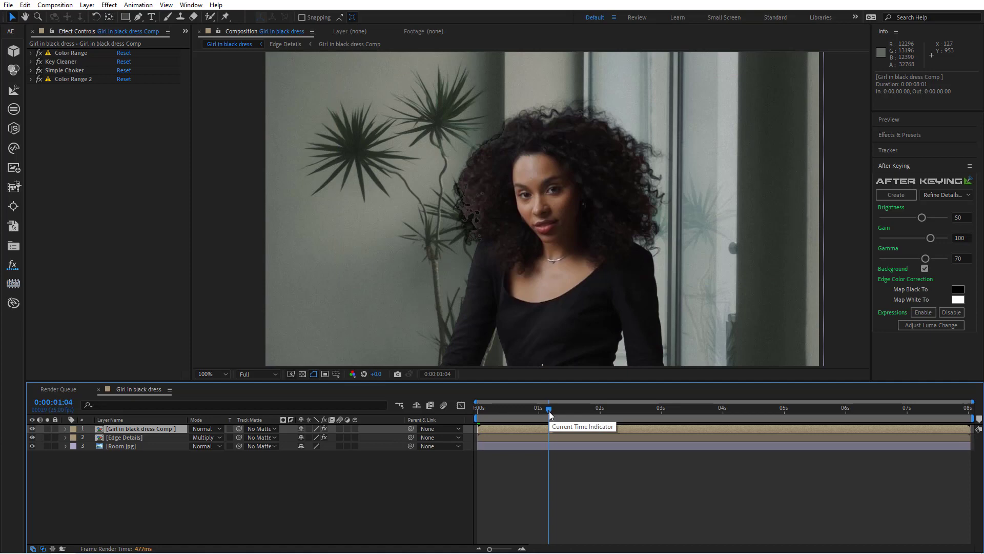
{"action": "mouse_move", "coordinate": [137, 225]}
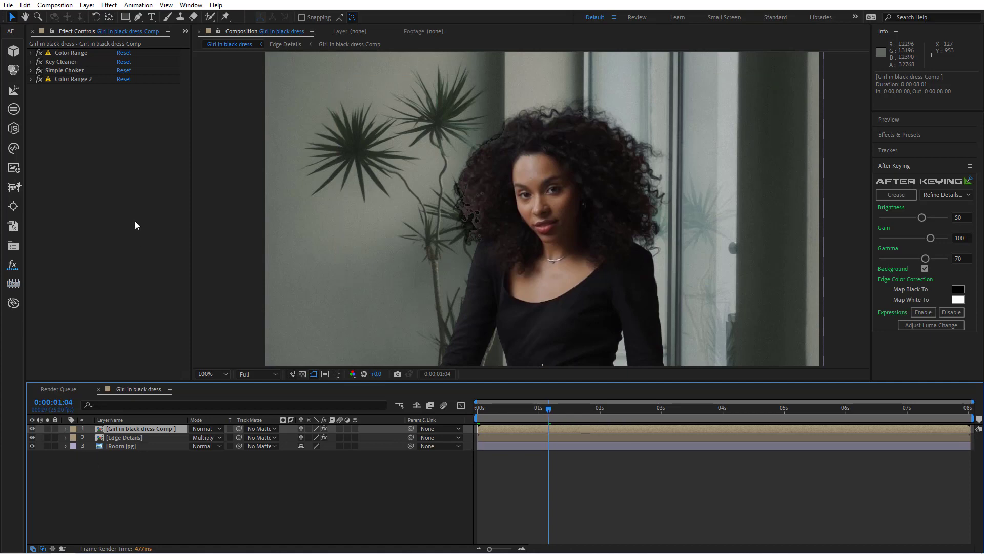
{"action": "left_click", "coordinate": [109, 5]}
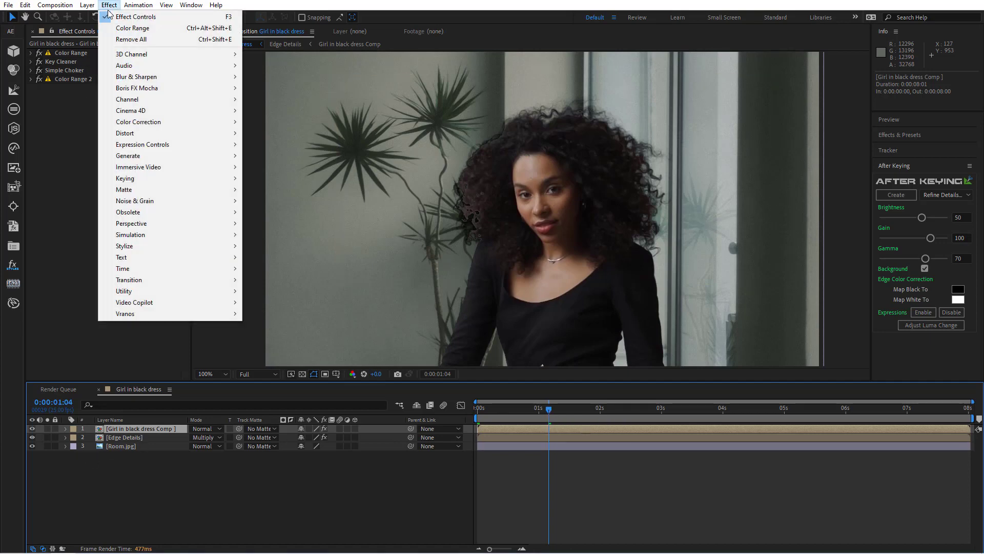
{"action": "mouse_move", "coordinate": [125, 178]}
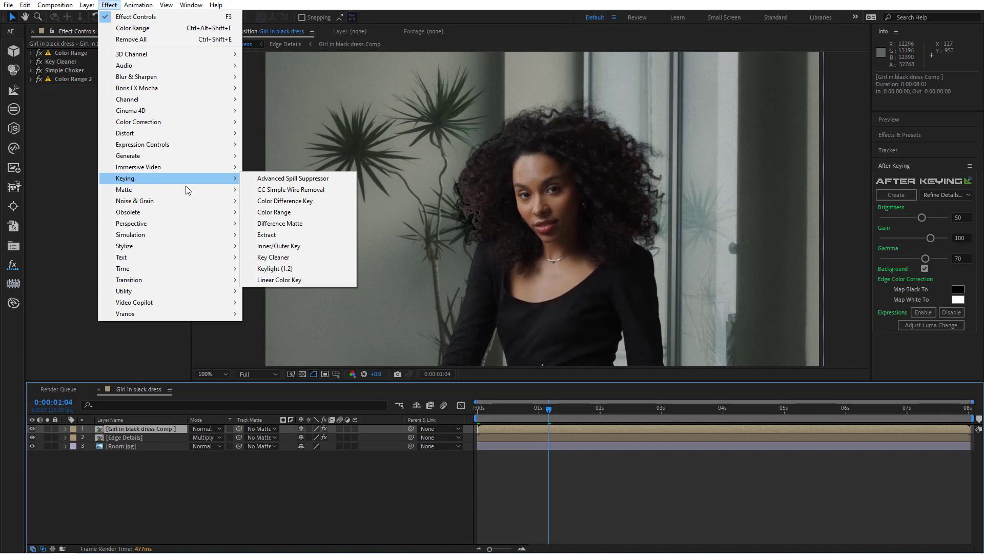
{"action": "left_click", "coordinate": [272, 257]}
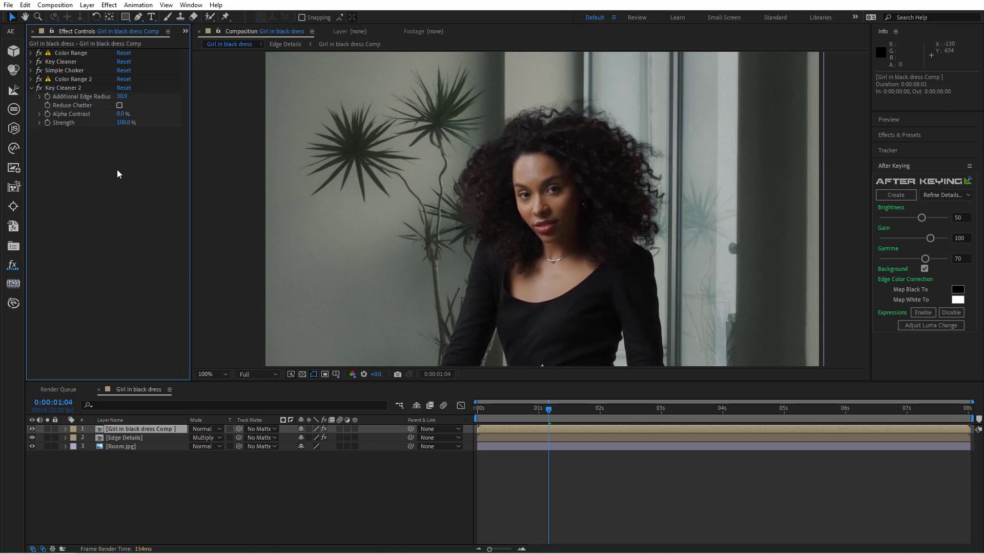
{"action": "mouse_move", "coordinate": [98, 222]}
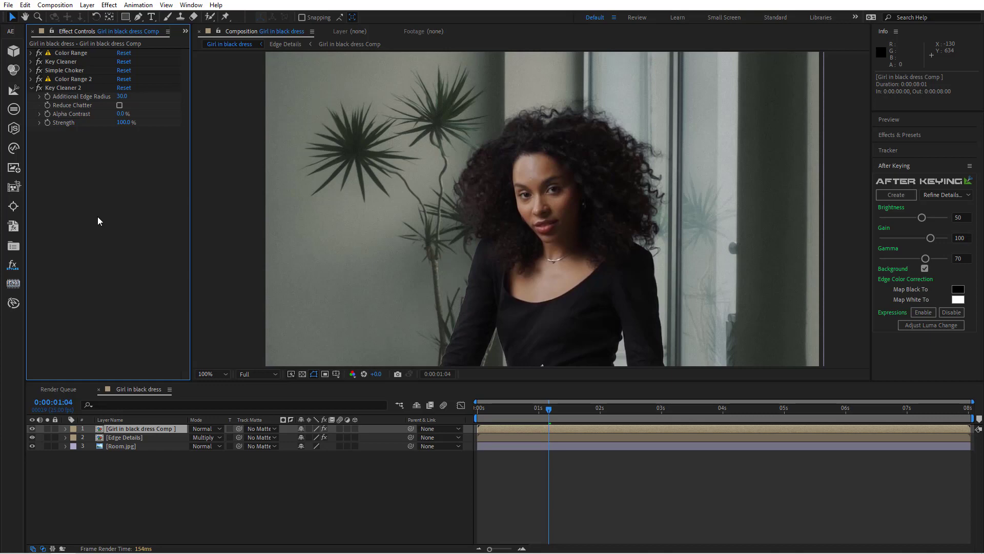
{"action": "left_click", "coordinate": [124, 437]}
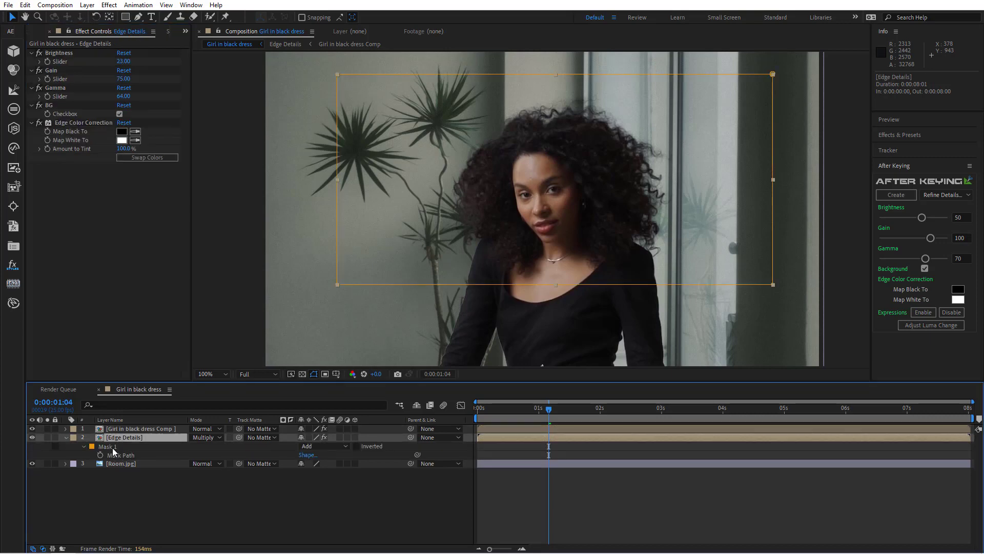
Step: Copy Mask 1 with property links onto the girl comp and reveal its effects
{"action": "left_click", "coordinate": [25, 6]}
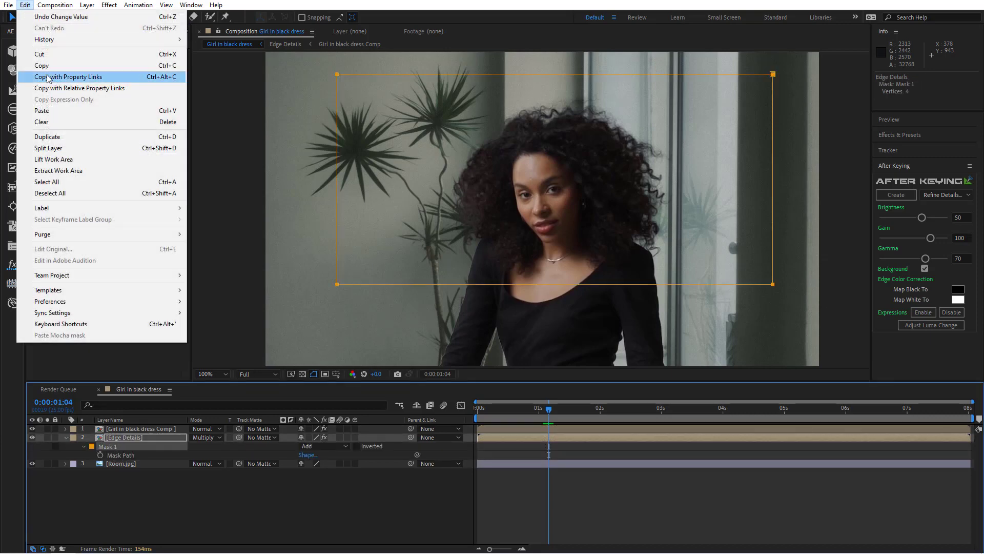
{"action": "left_click", "coordinate": [138, 428]}
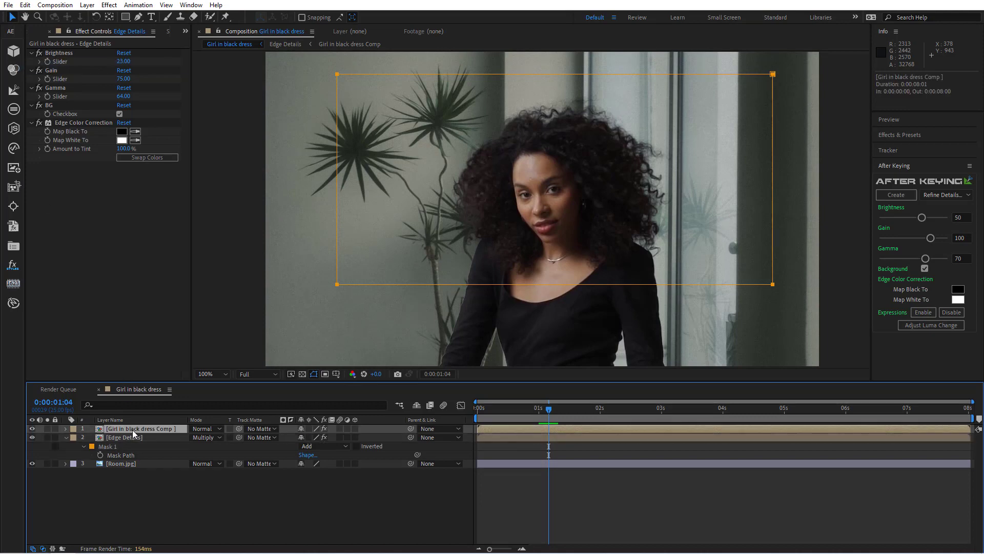
{"action": "left_click", "coordinate": [24, 6]}
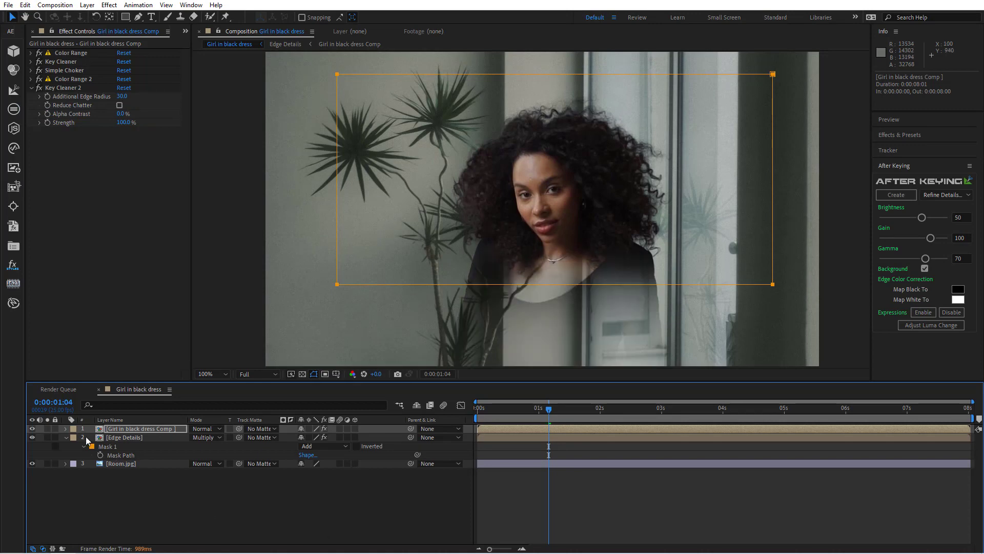
{"action": "left_click", "coordinate": [65, 428]}
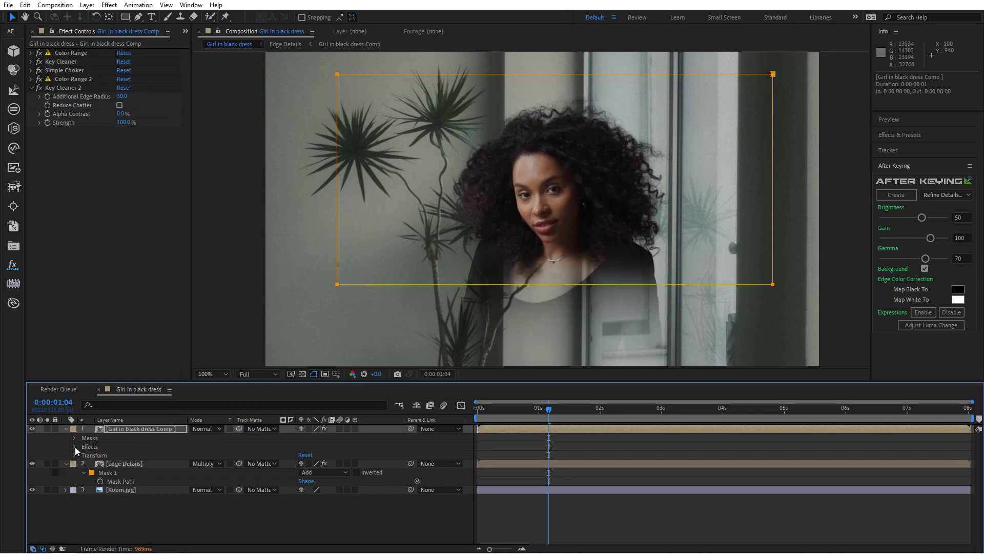
{"action": "left_click", "coordinate": [75, 446]}
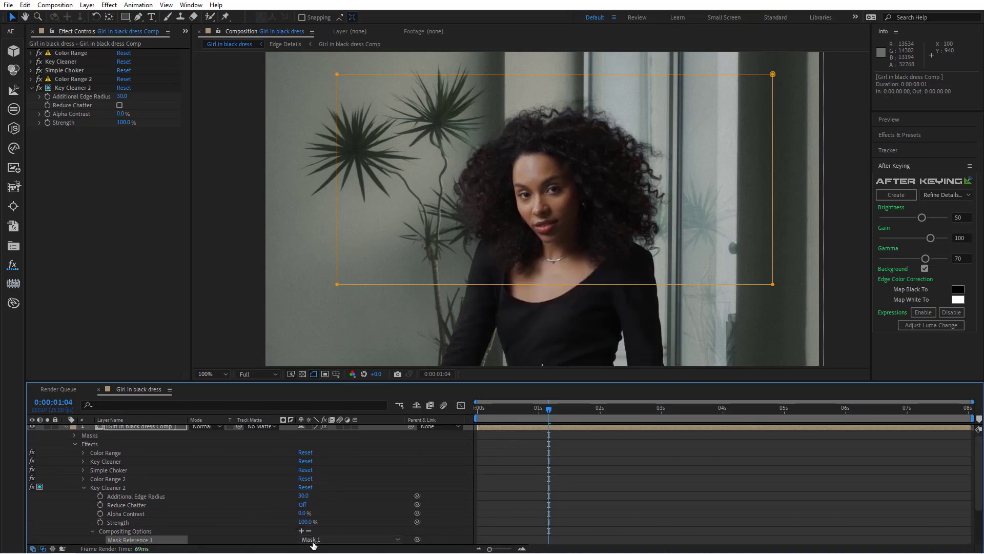
{"action": "mouse_move", "coordinate": [148, 145]}
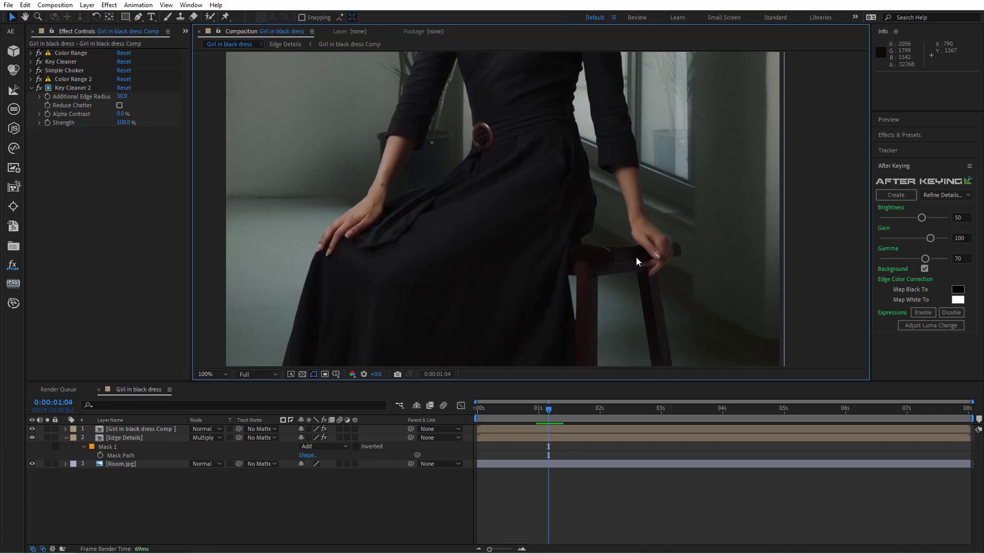
{"action": "mouse_move", "coordinate": [137, 477]}
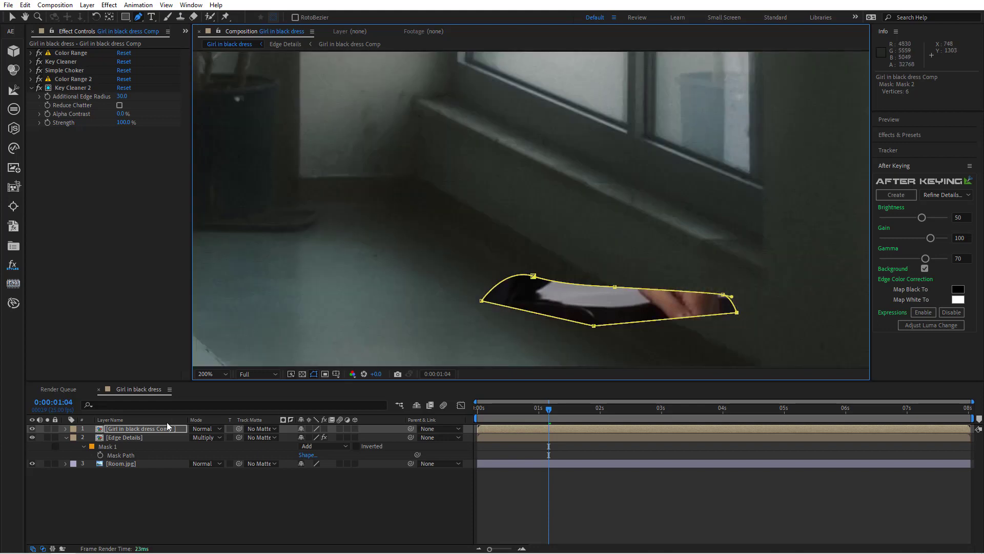
Step: Select the girl comp layer holding Mask 2 and re-enable its effects
{"action": "left_click", "coordinate": [65, 428]}
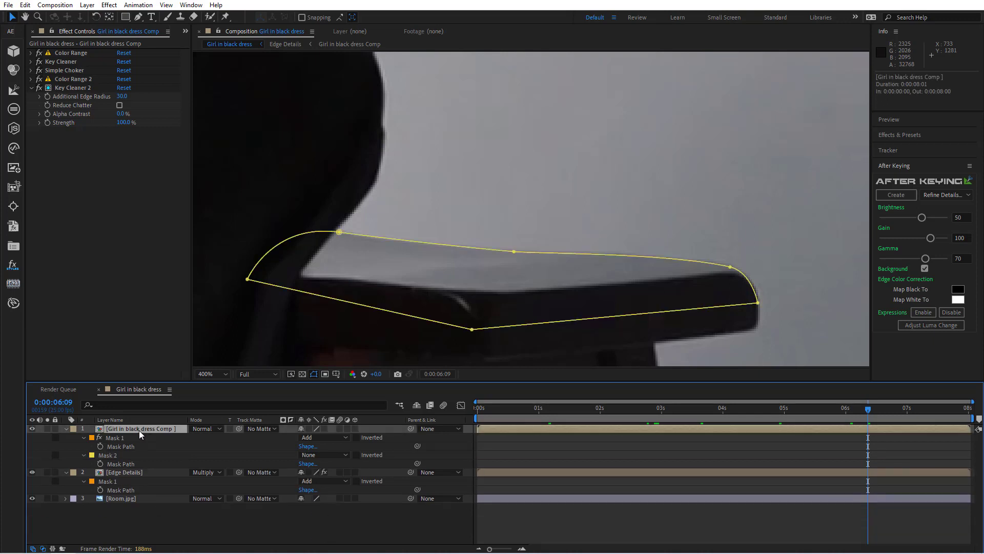
{"action": "mouse_move", "coordinate": [292, 463]}
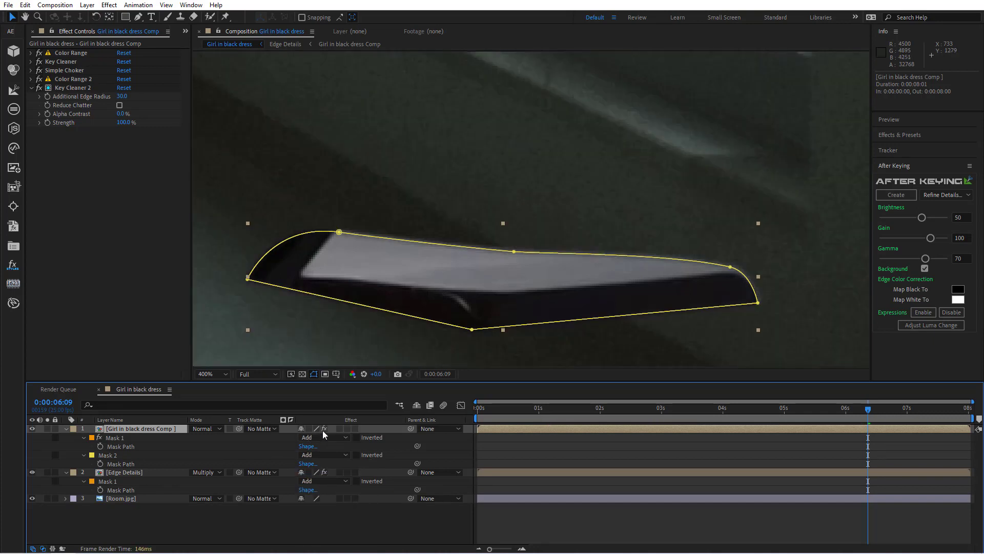
{"action": "left_click", "coordinate": [210, 374]}
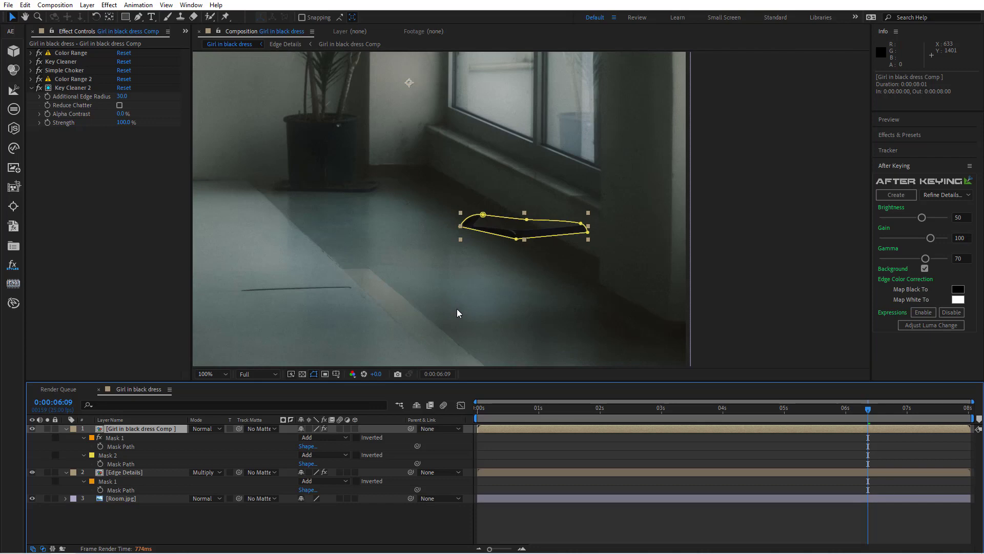
Step: Duplicate the girl comp layer and rename the copy 'Reflection'
{"action": "left_click", "coordinate": [24, 5]}
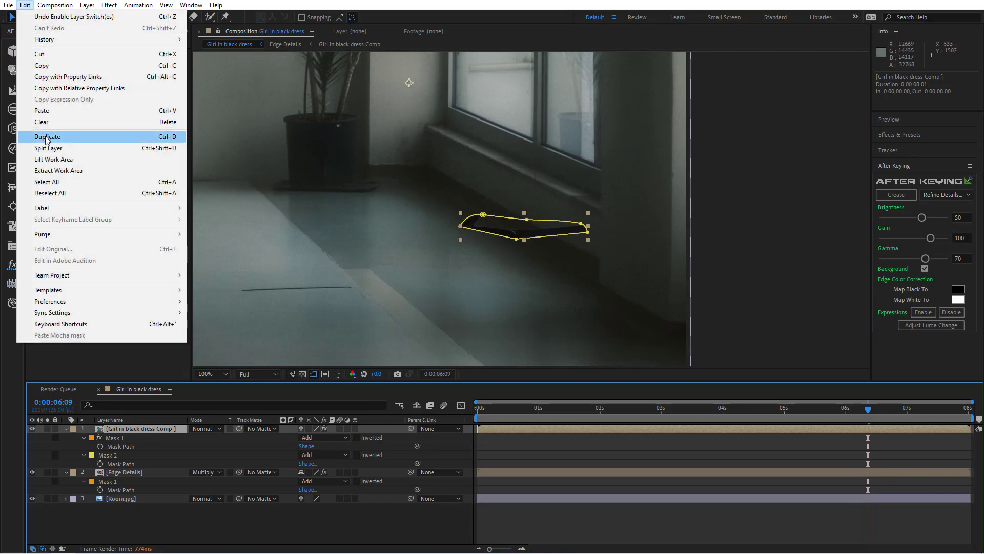
{"action": "left_click", "coordinate": [47, 137]}
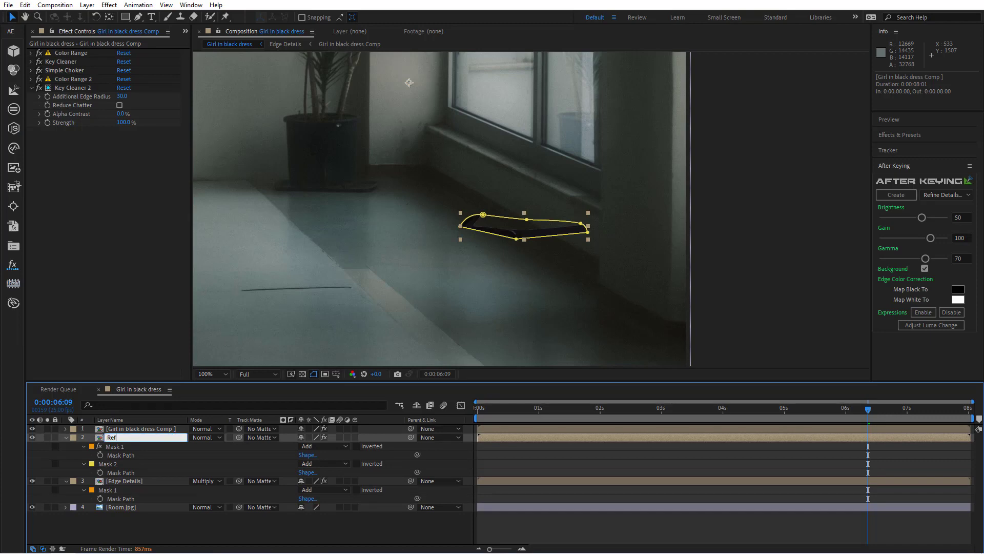
{"action": "type", "text": "Reflection"}
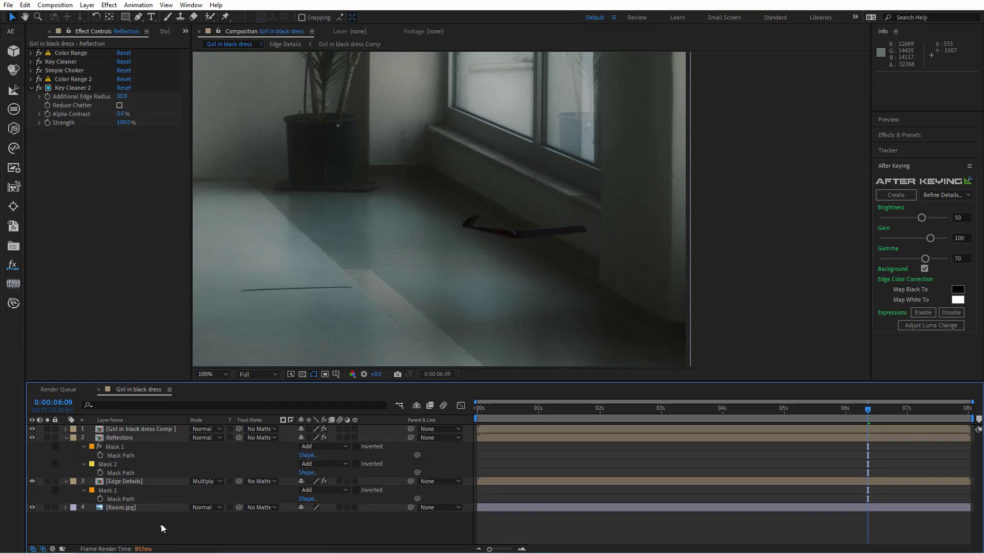
{"action": "left_click", "coordinate": [115, 446]}
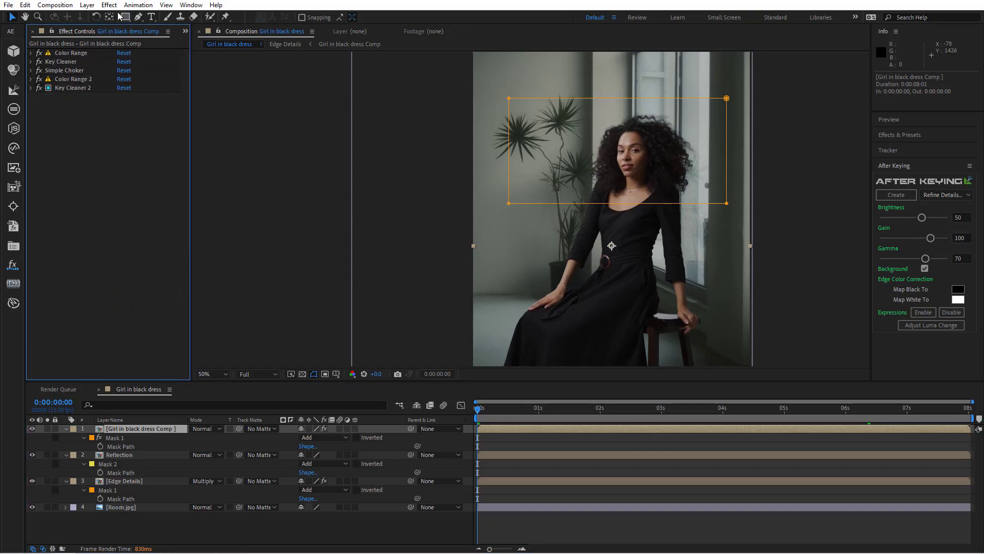
Step: Apply Lumetri Color to the girl comp and expand its Basic Correction settings
{"action": "left_click", "coordinate": [108, 5]}
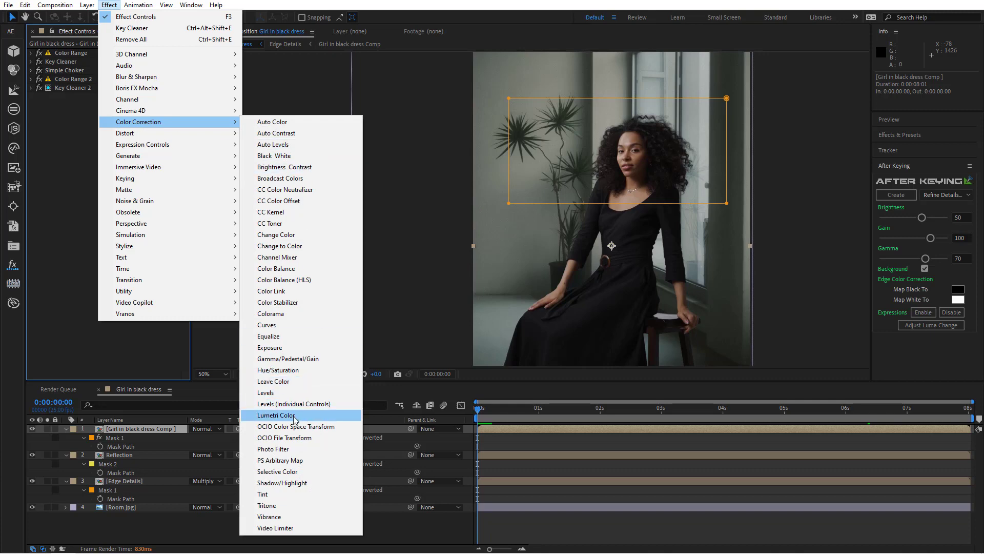
{"action": "left_click", "coordinate": [276, 414]}
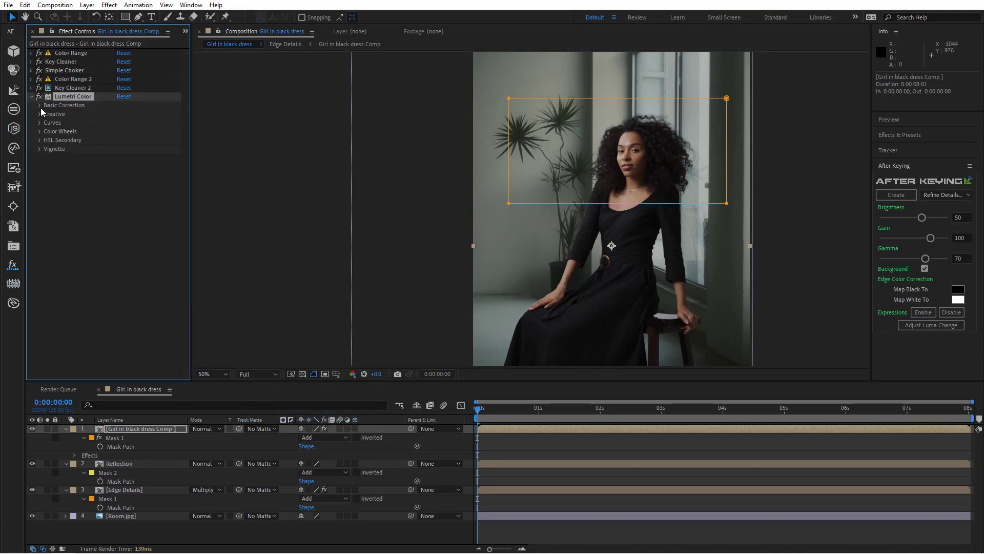
{"action": "left_click", "coordinate": [40, 105]}
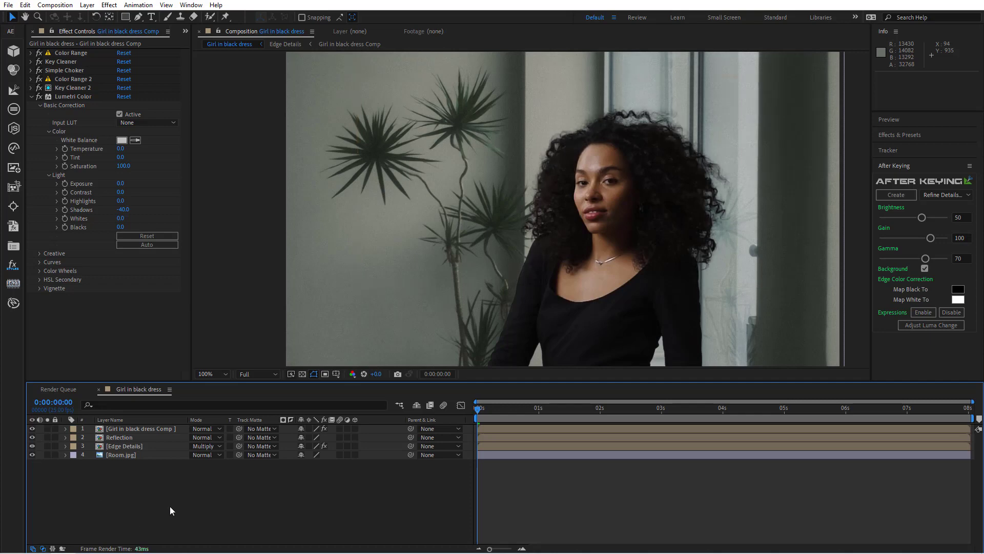
{"action": "key", "text": "Space"}
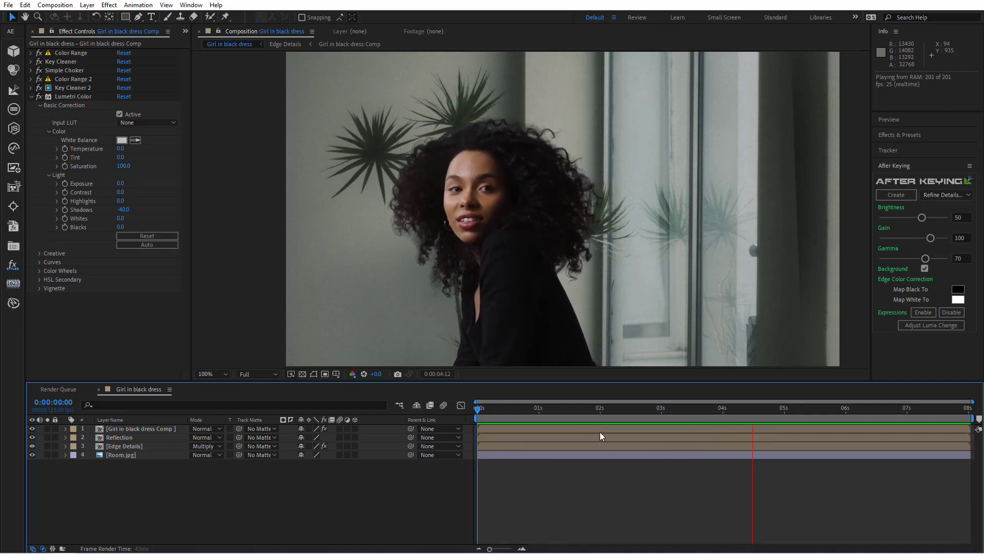
{"action": "left_click", "coordinate": [871, 419]}
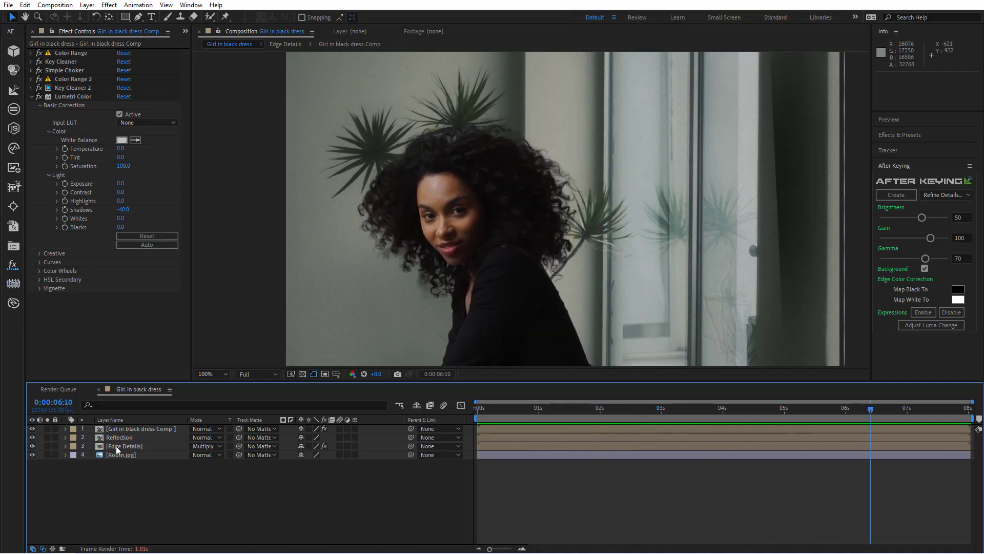
Step: Keyframe the Edge Details mask, tightening its right edge at the last frame
{"action": "left_click", "coordinate": [123, 445]}
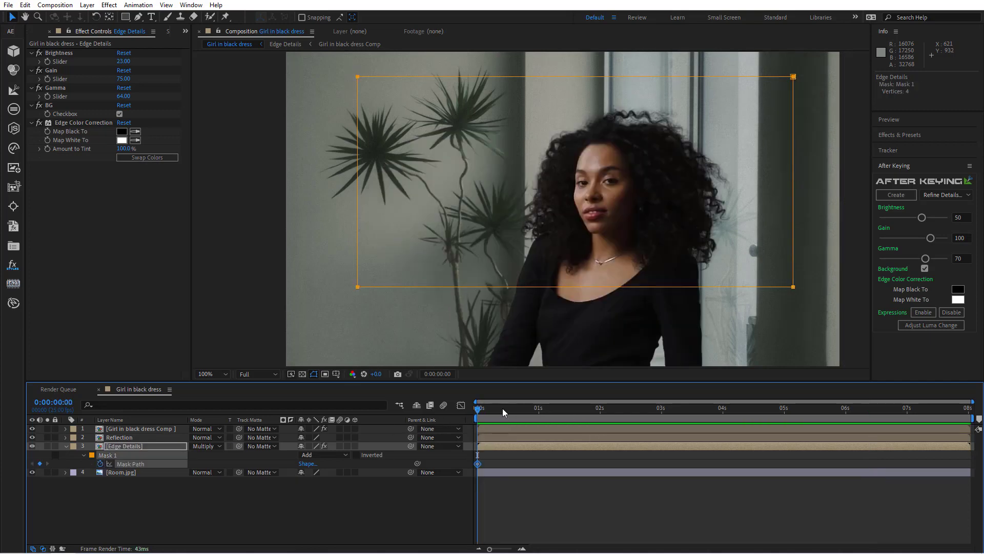
{"action": "left_click", "coordinate": [976, 407]}
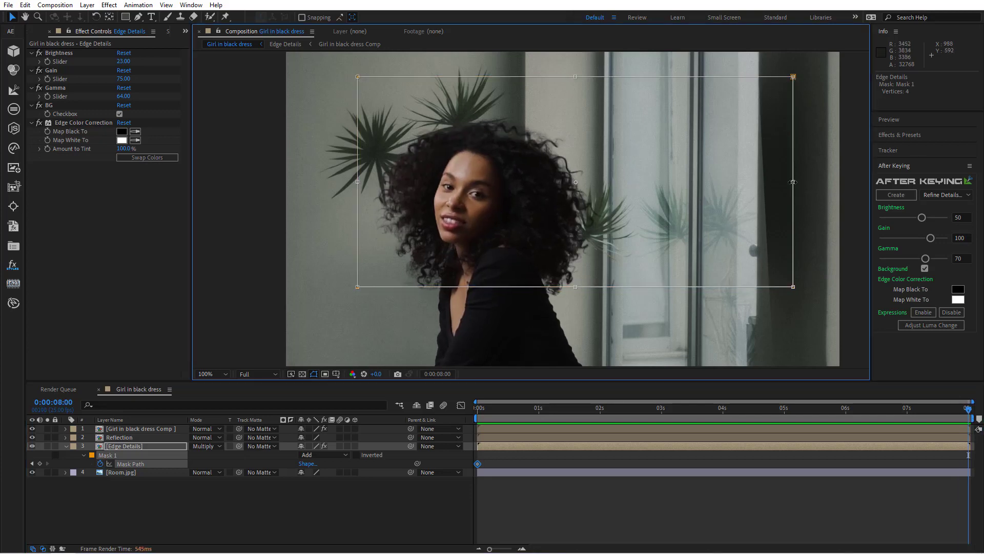
{"action": "left_click_drag", "start_coordinate": [793, 182], "coordinate": [665, 181]}
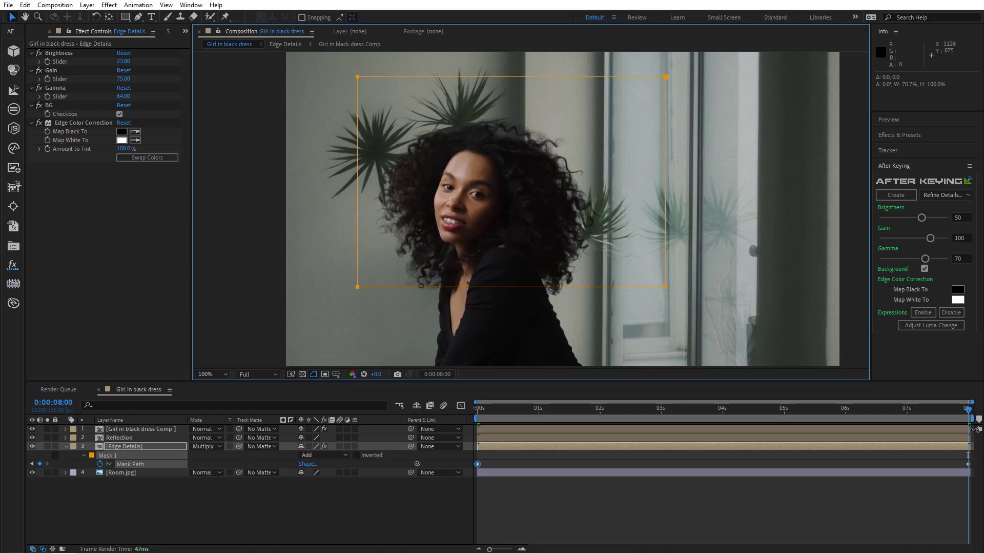
{"action": "left_click", "coordinate": [760, 408]}
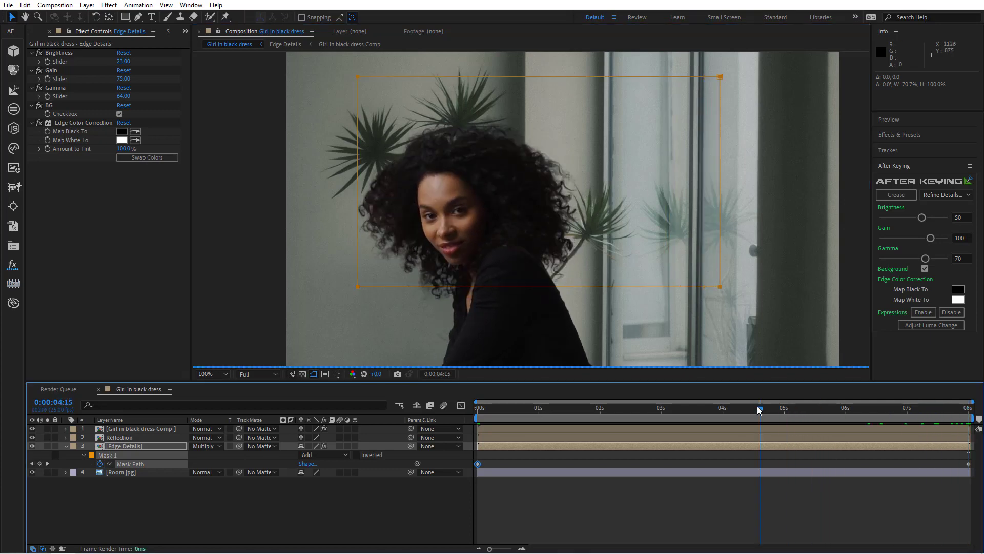